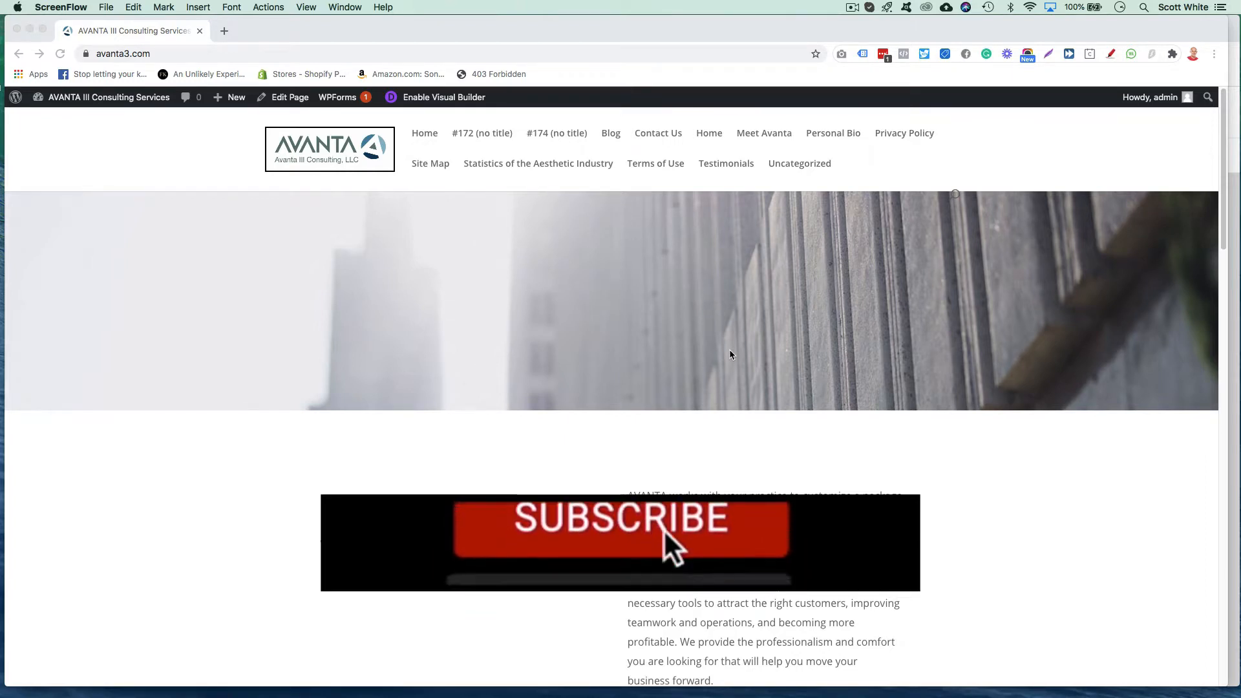
Show the site-name dropdown in the admin bar with Dashboard, Themes, Widgets and Menus shortcuts.
click(613, 530)
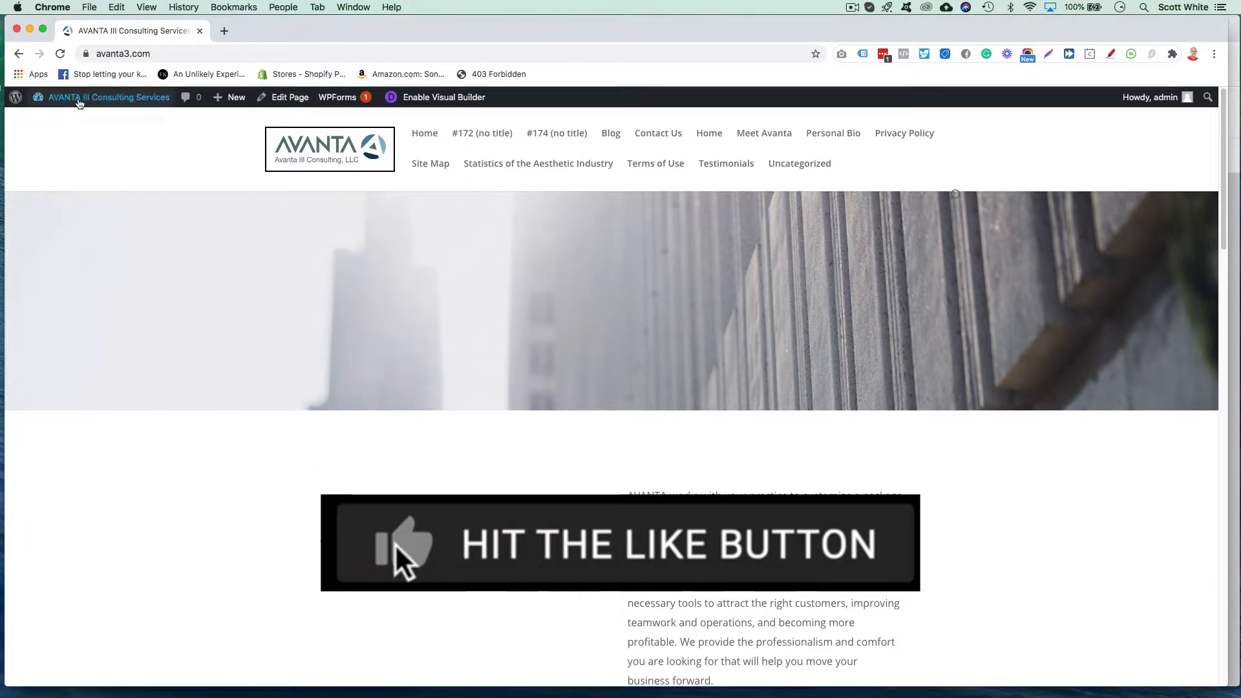
click(109, 97)
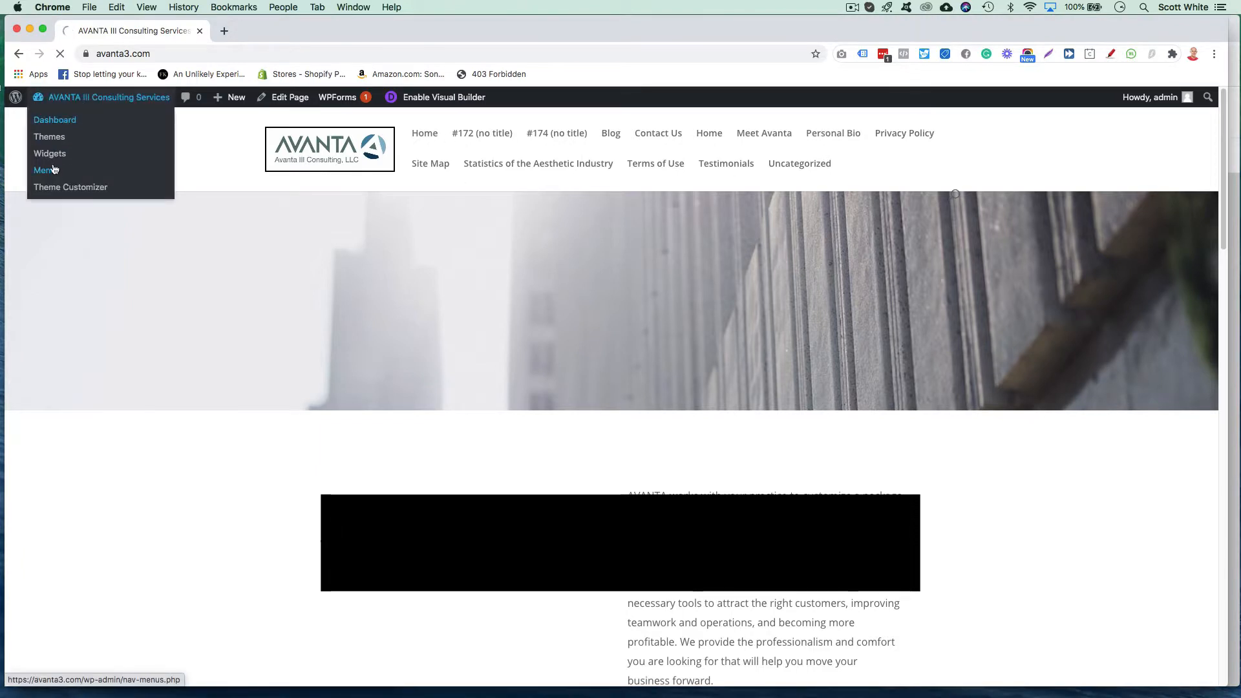
Open Appearance > Menus and load the Preferred Partners menu for viewing.
click(54, 119)
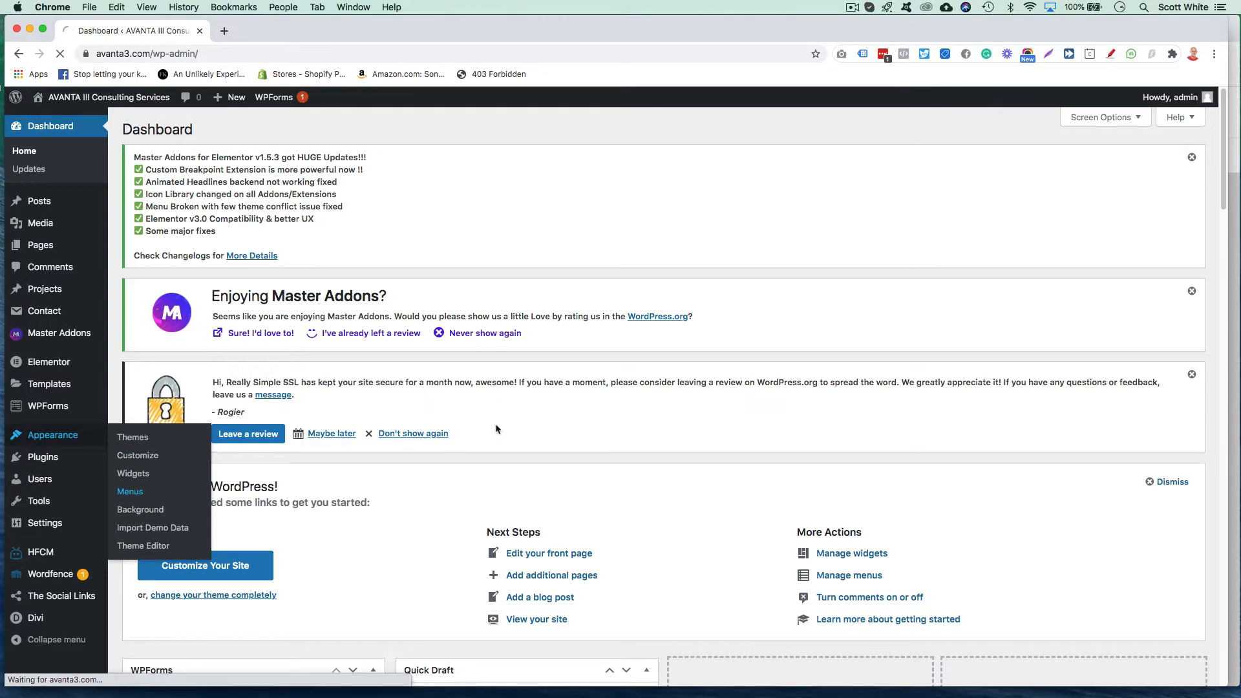
click(130, 491)
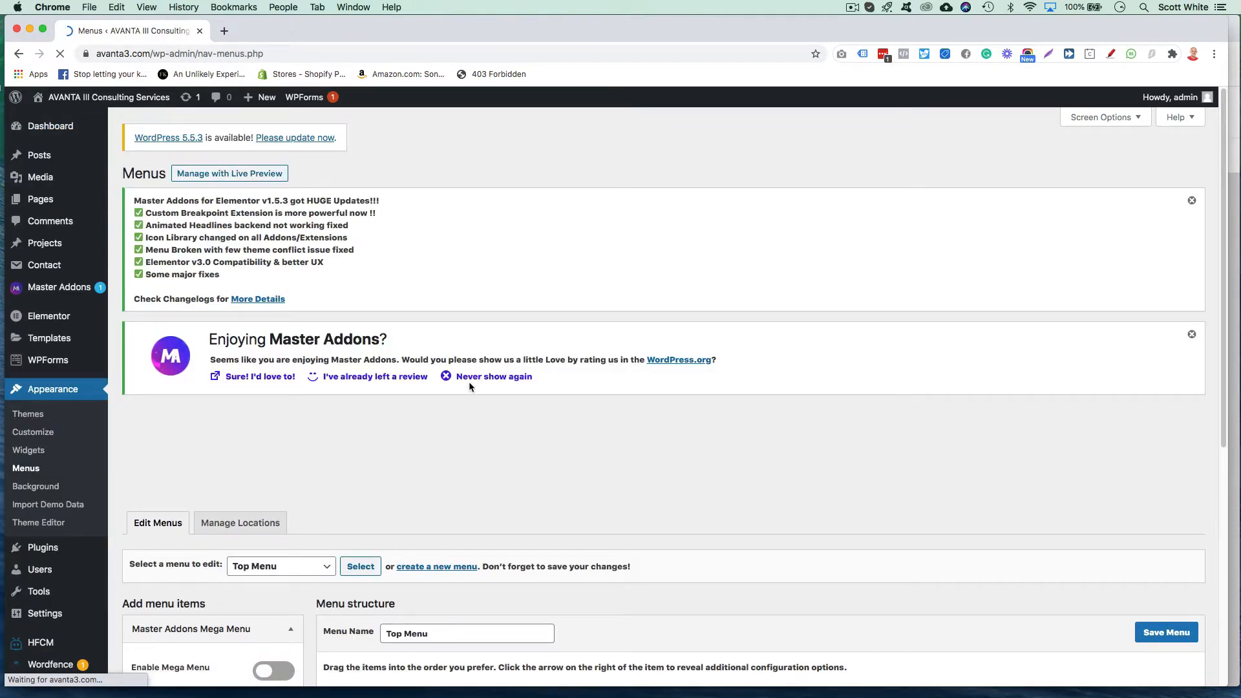
scroll(down, 3)
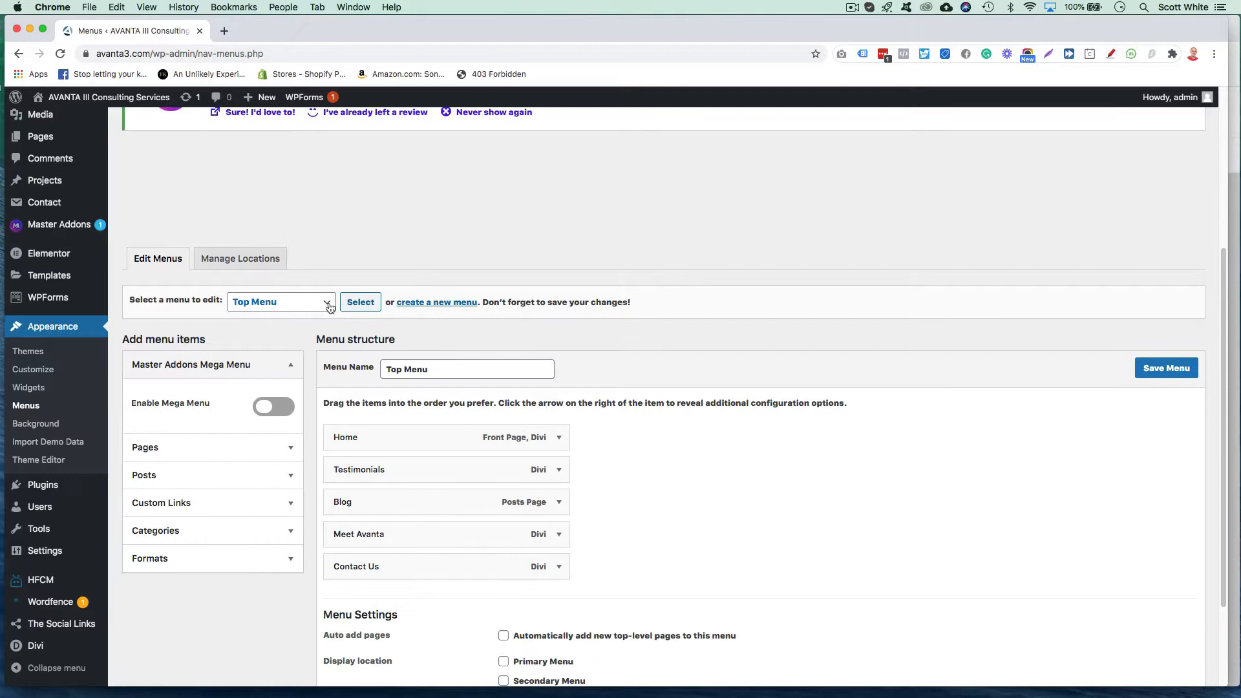
click(282, 302)
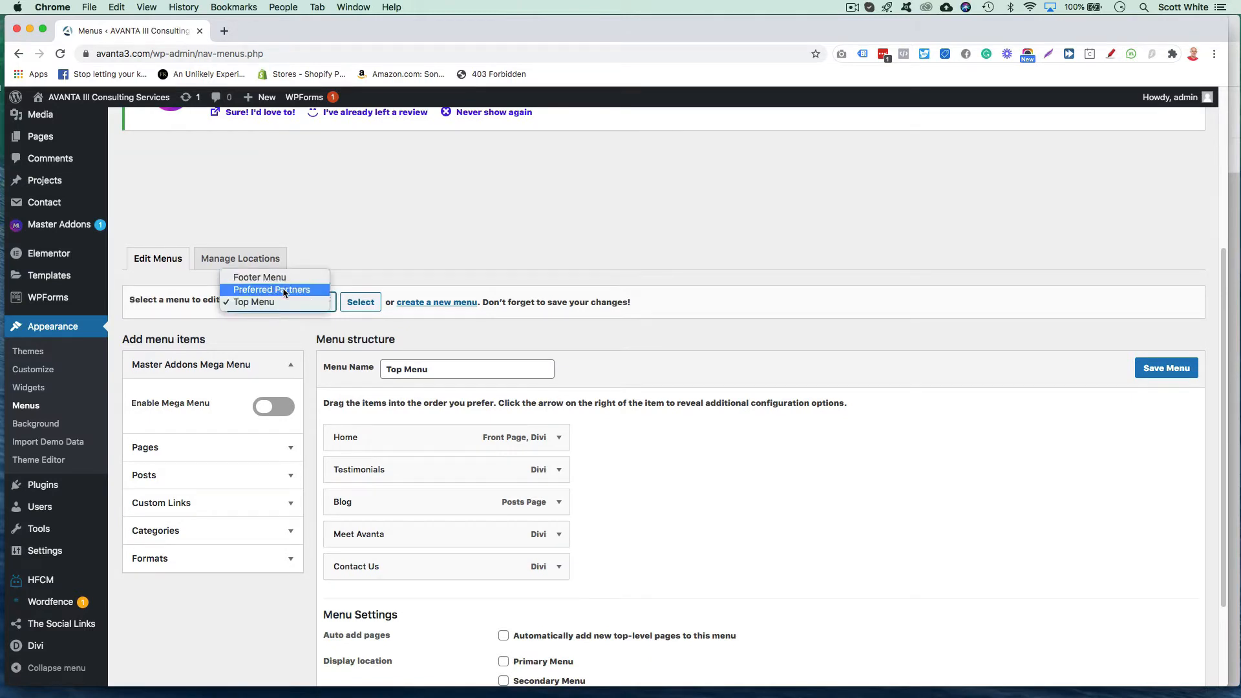
click(272, 290)
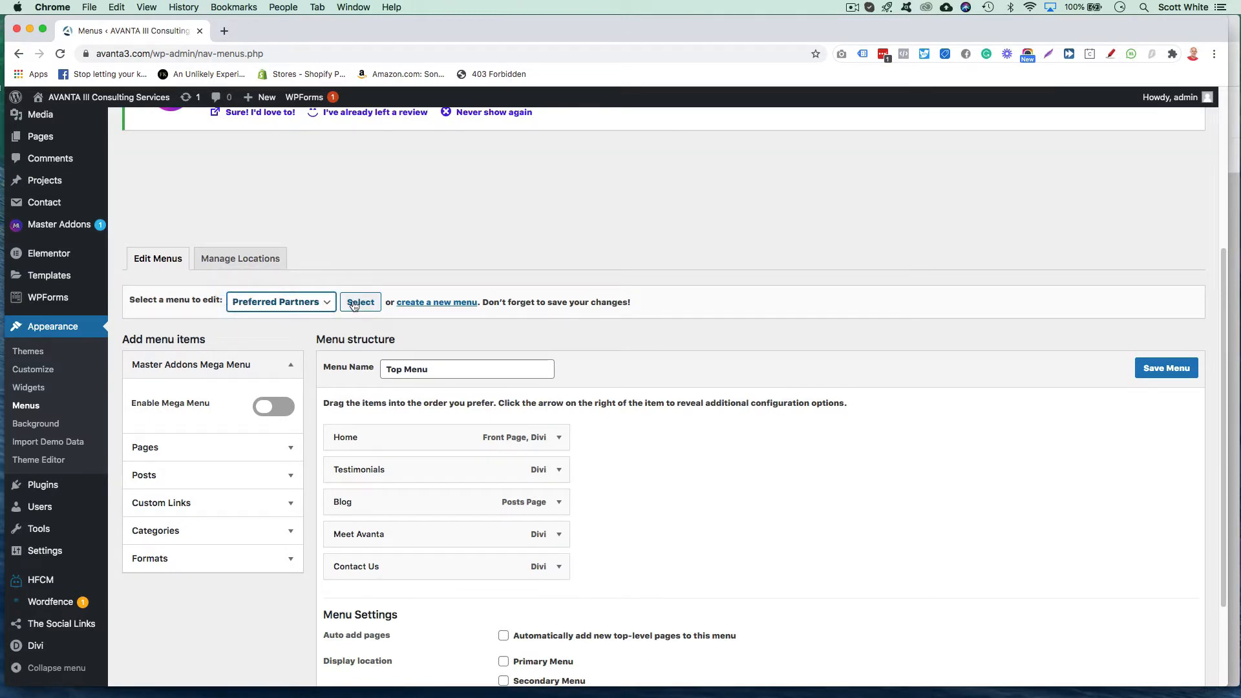
click(360, 302)
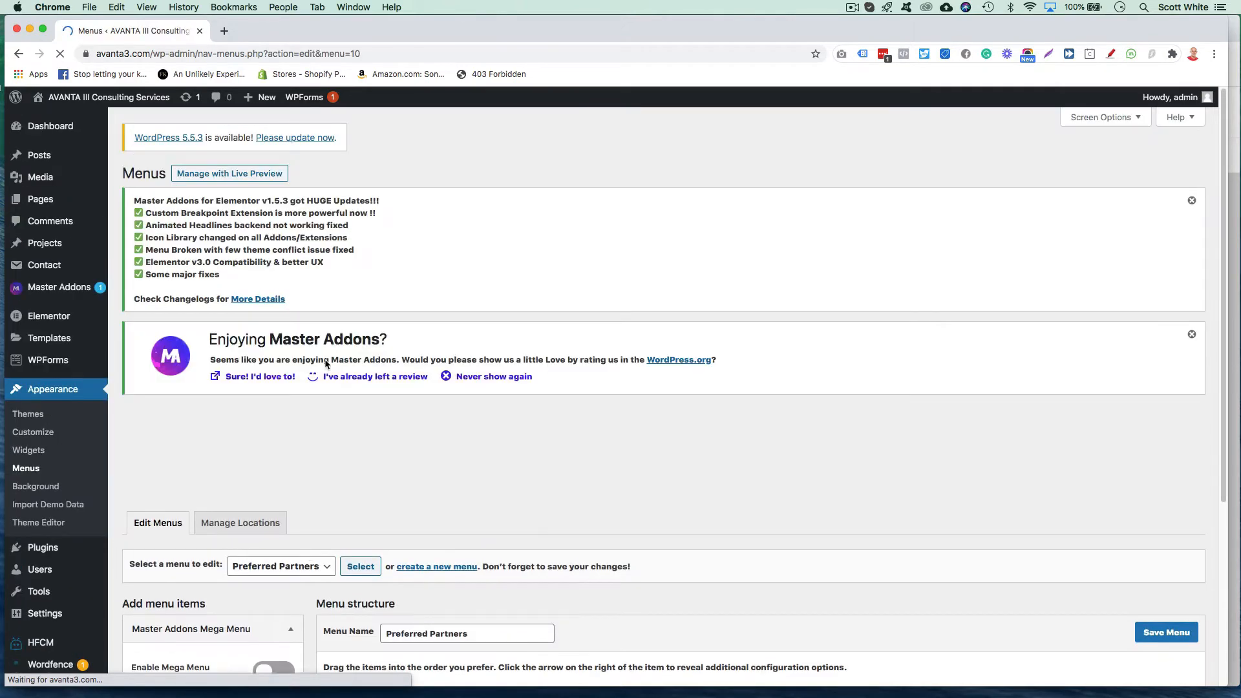
Choose the Footer Menu from the menu list for editing.
scroll(down, 3)
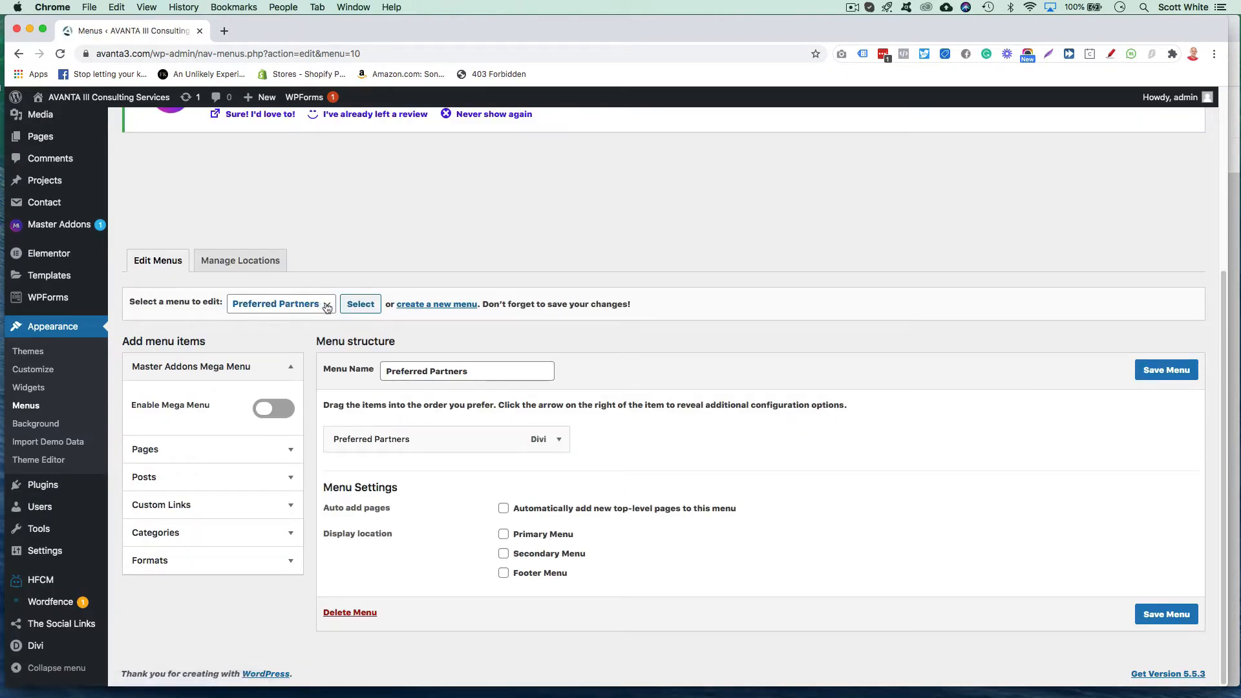
click(280, 304)
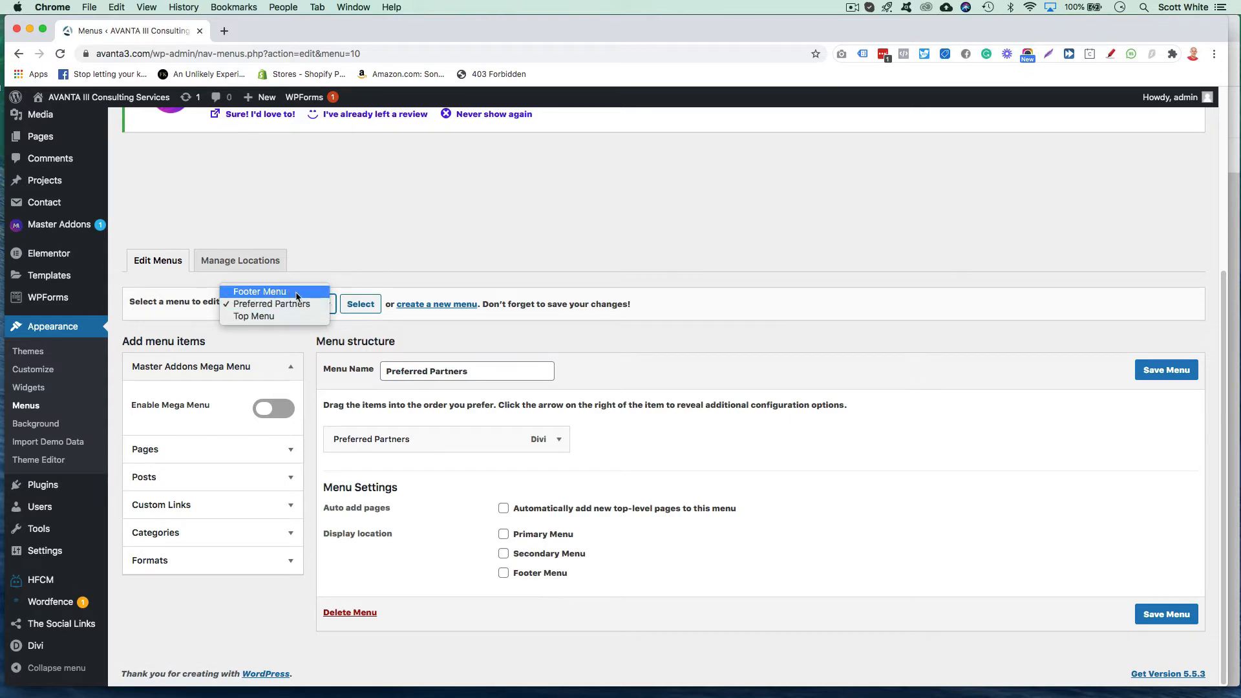
click(259, 292)
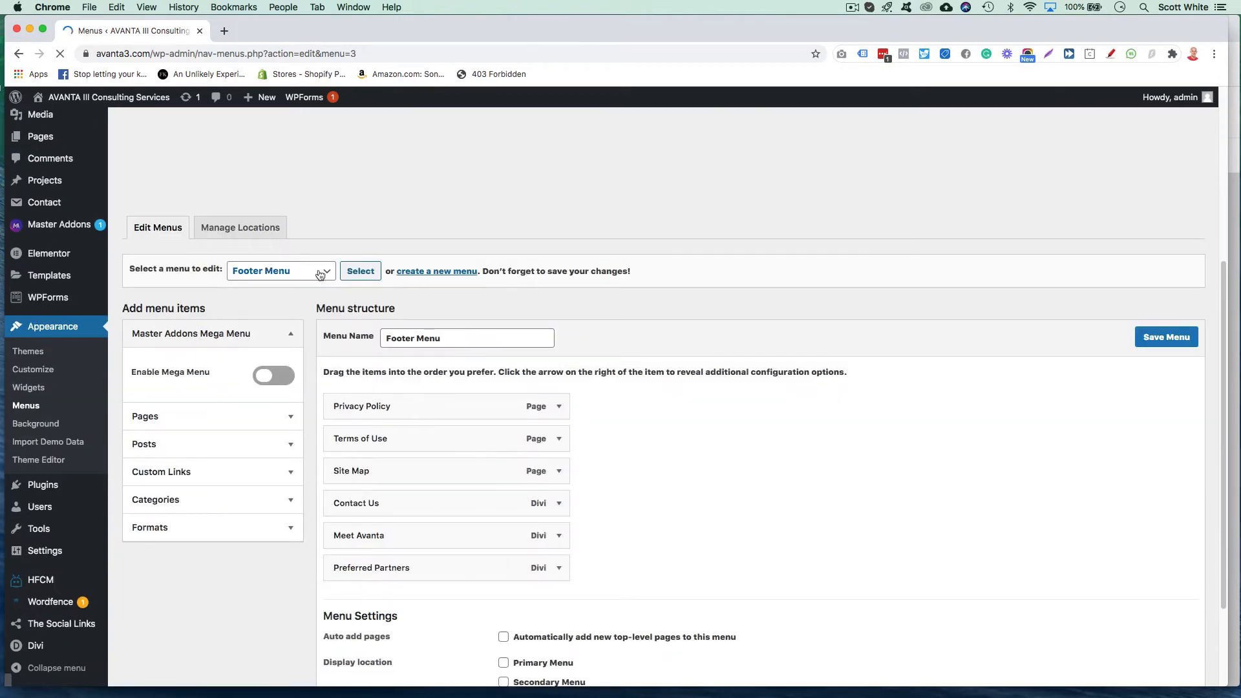
Select Top Menu, add the Preferred Partners page, drag it beneath Testimonials, and save.
click(281, 271)
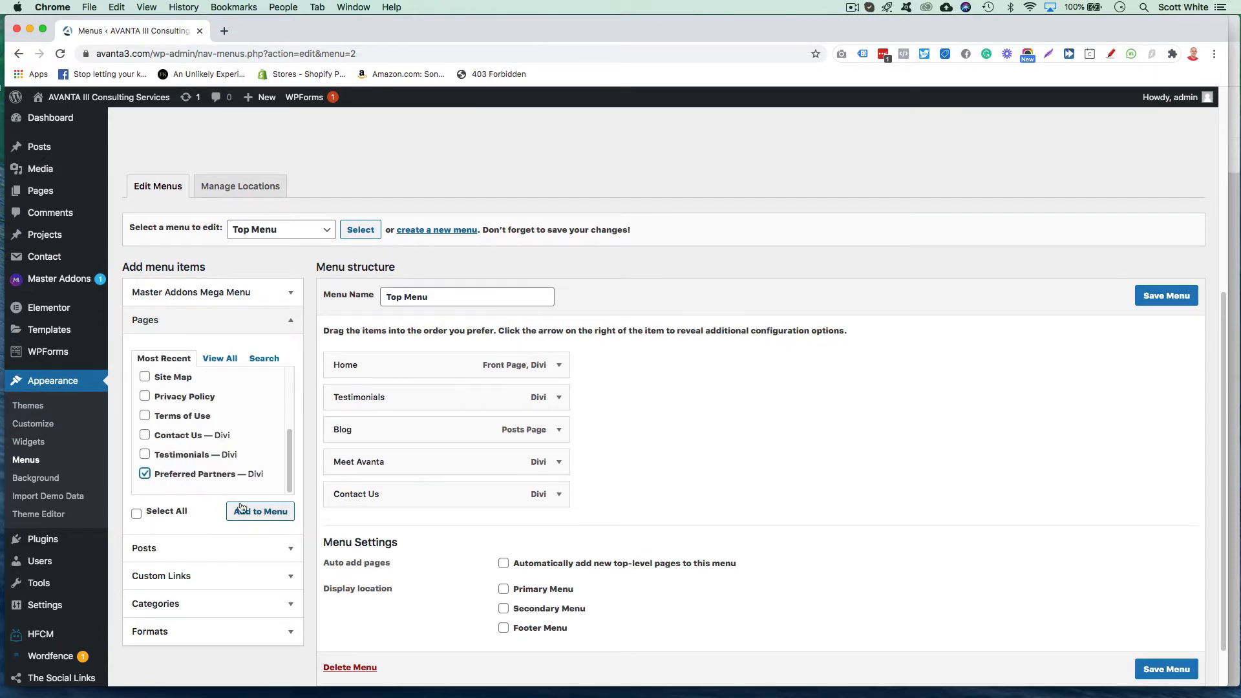
click(259, 511)
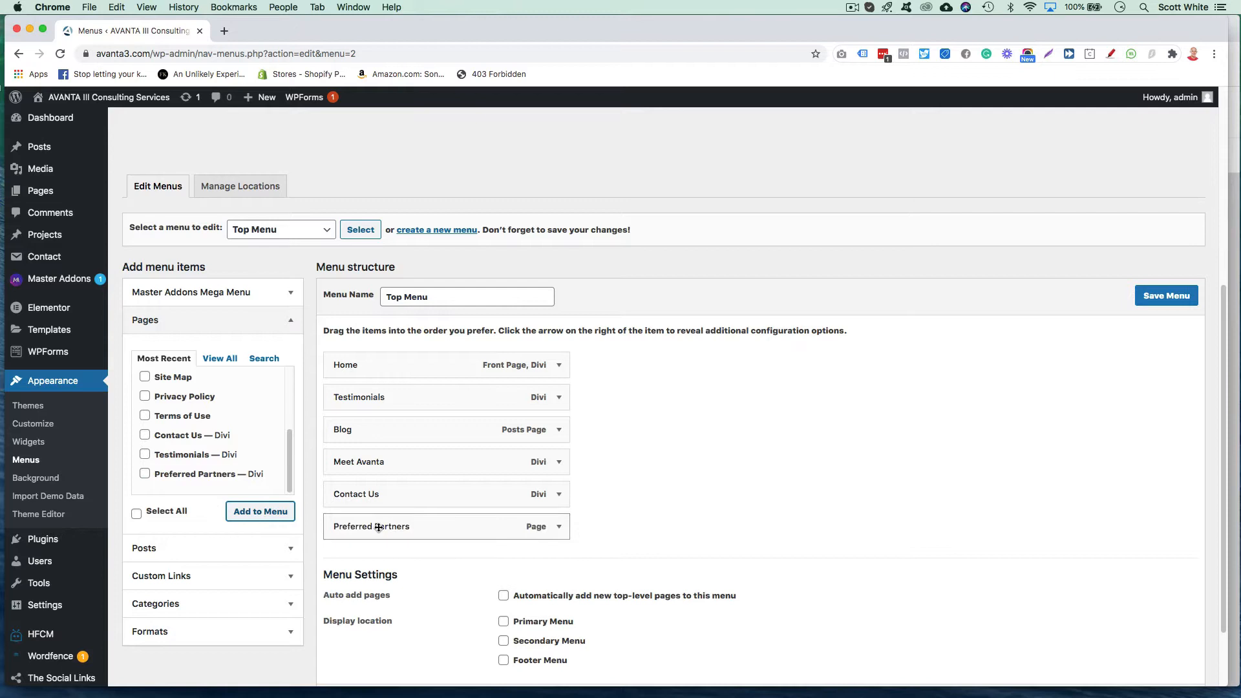
drag(371, 525, 371, 427)
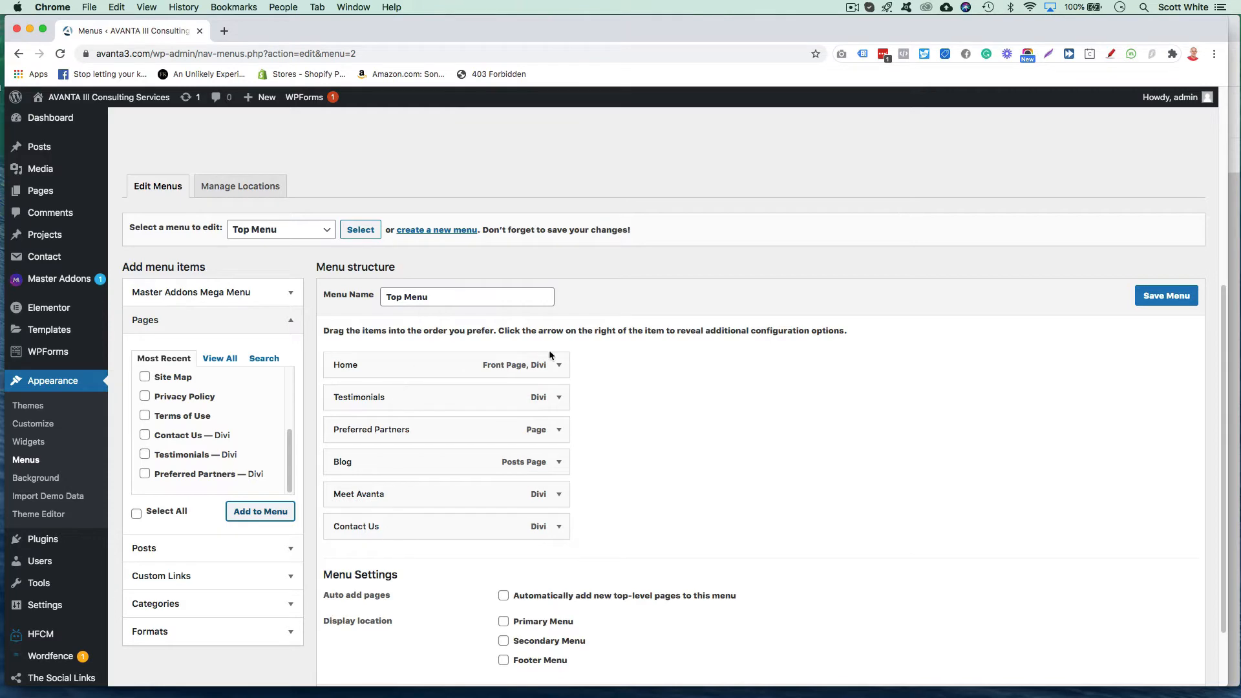
click(1166, 295)
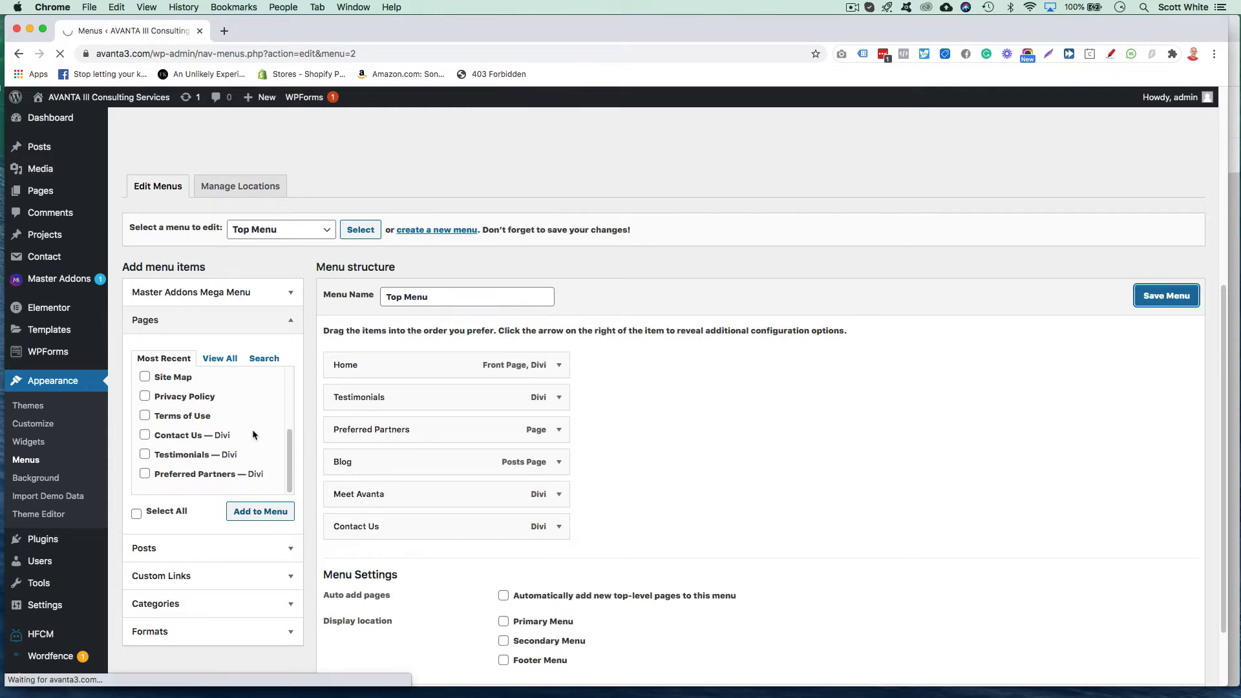
click(1165, 296)
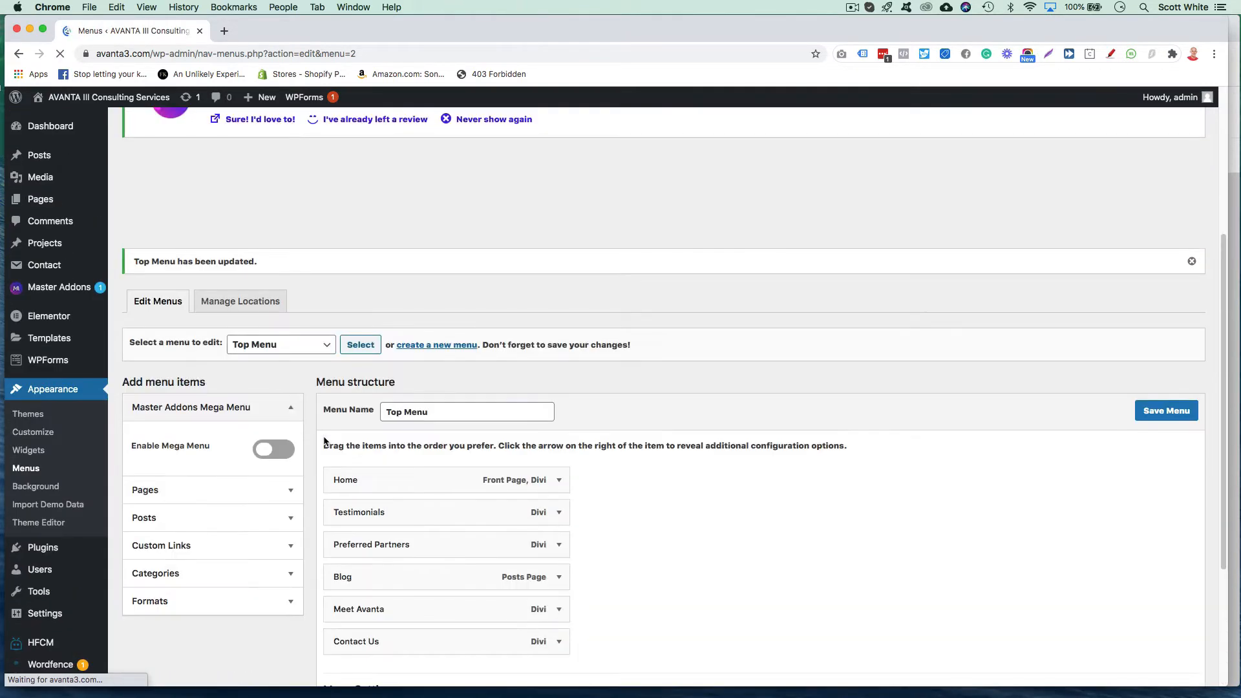
Expand Custom Links, keep Top Menu selected, and save it until 'Top Menu has been updated' appears.
scroll(down, 3)
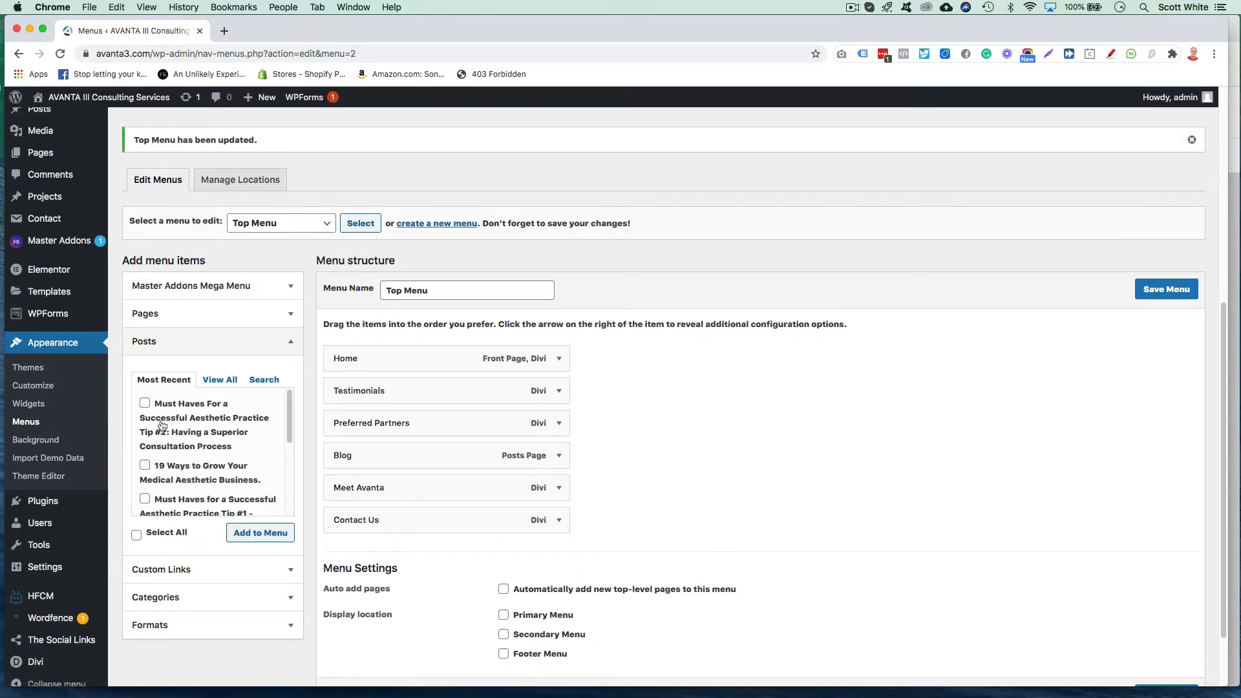
click(144, 403)
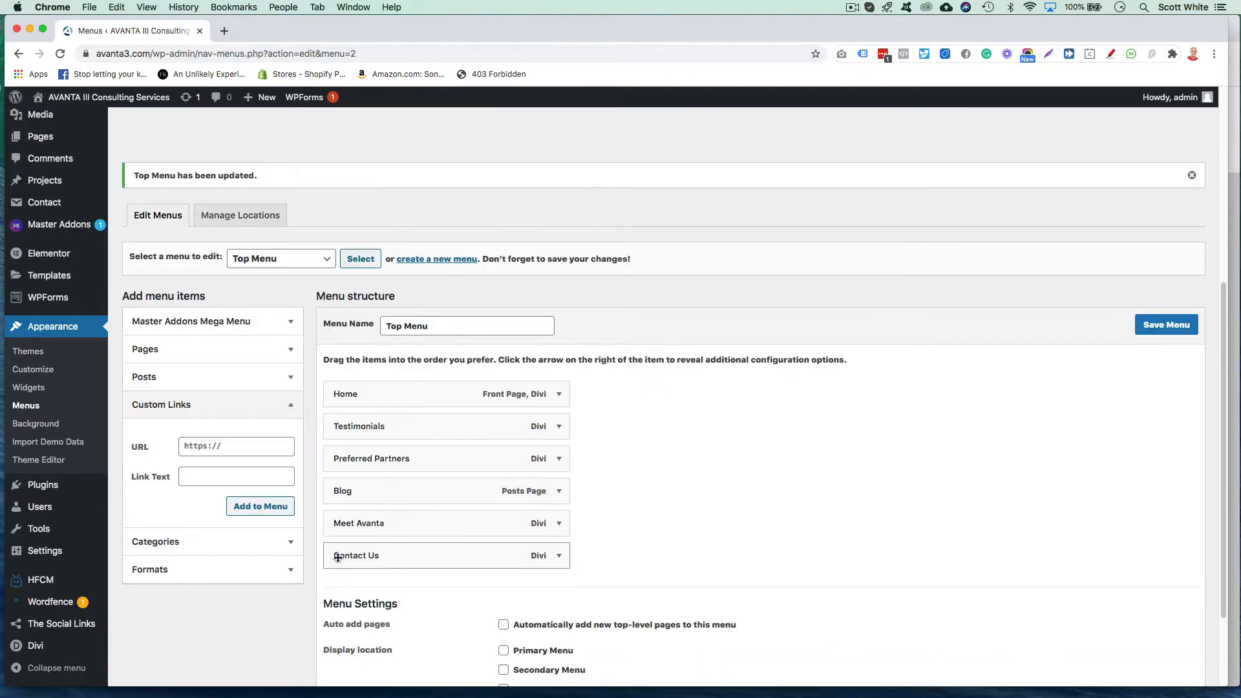
scroll(down, 3)
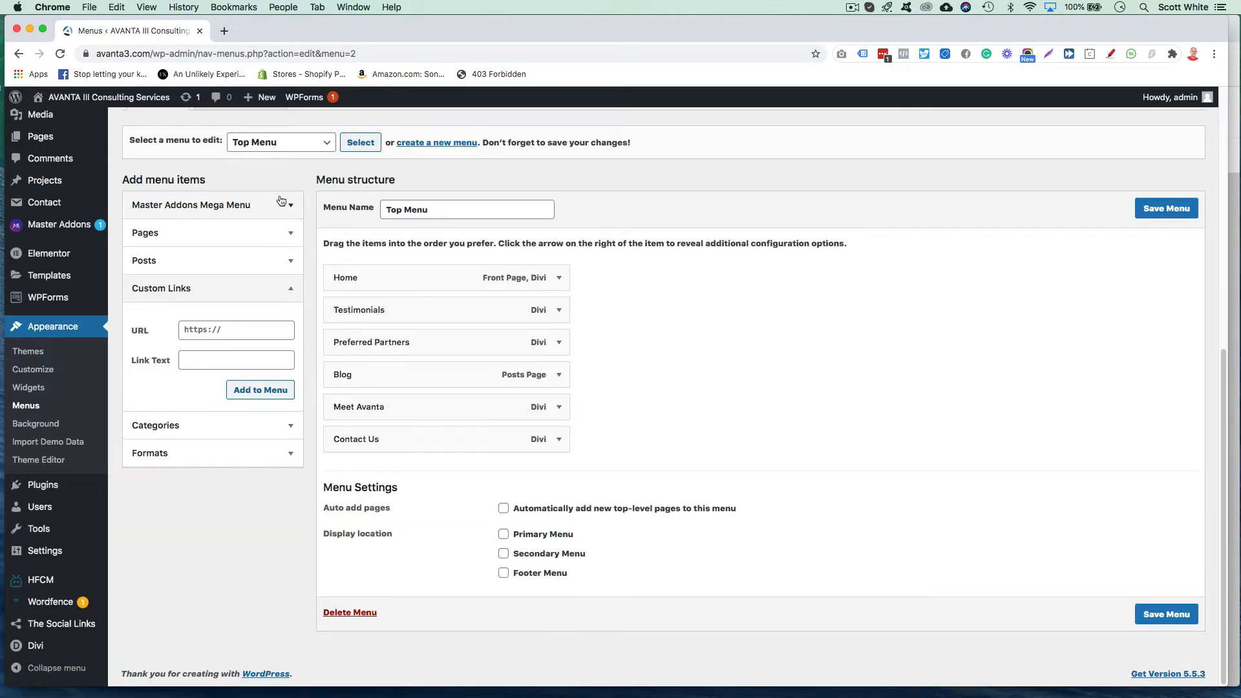
click(280, 141)
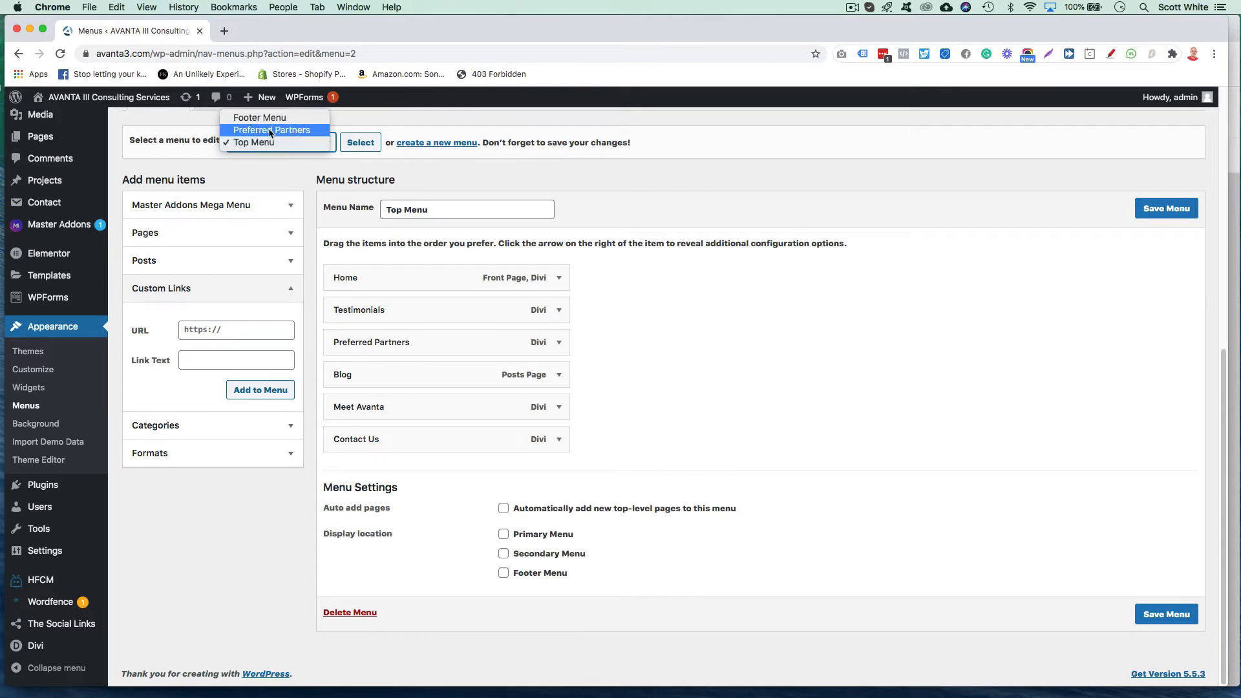
click(280, 143)
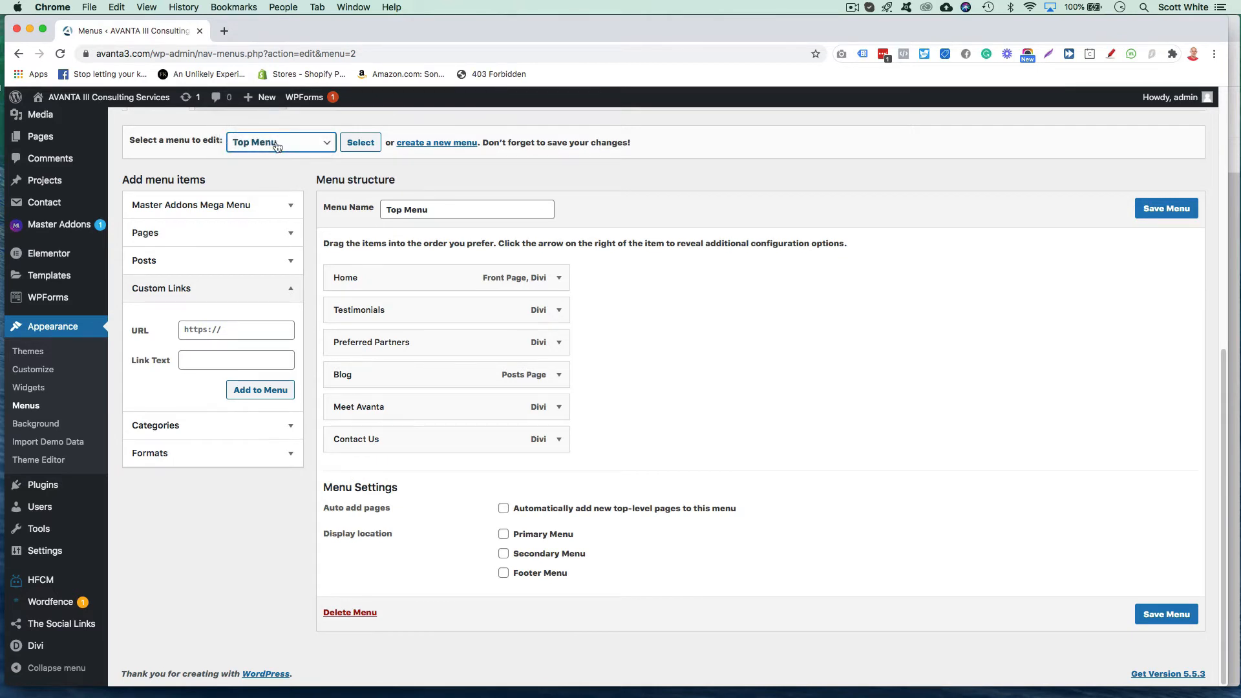
click(1165, 208)
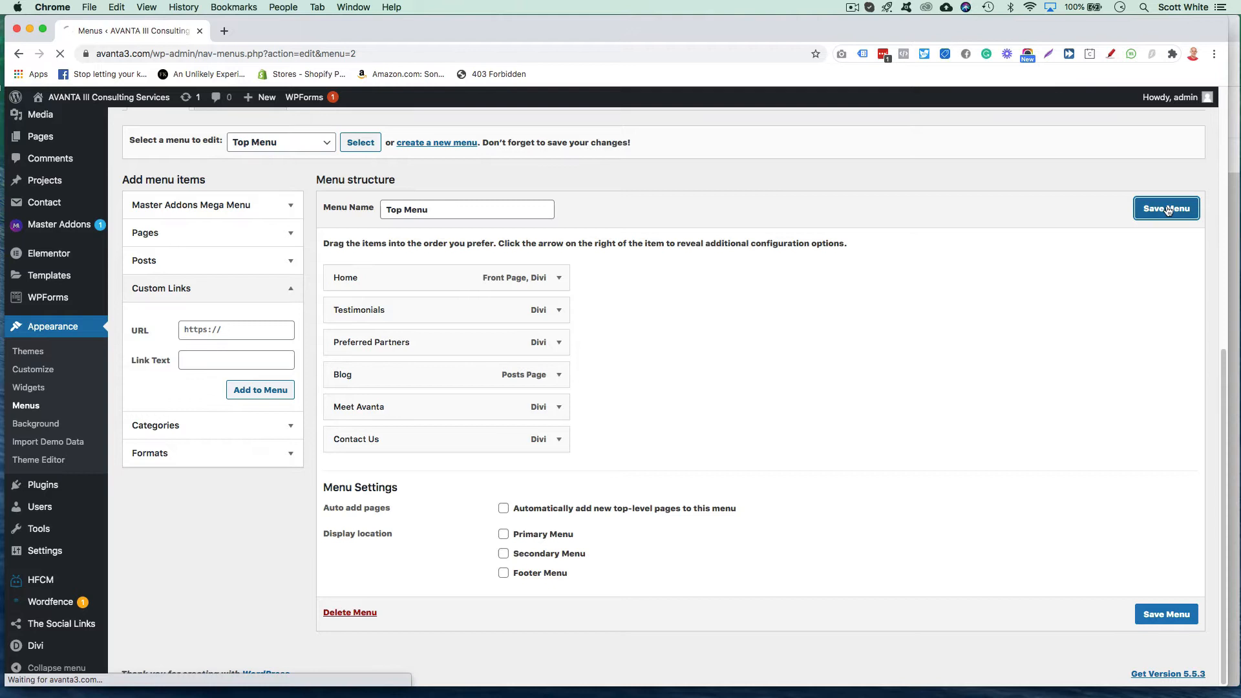
click(1167, 208)
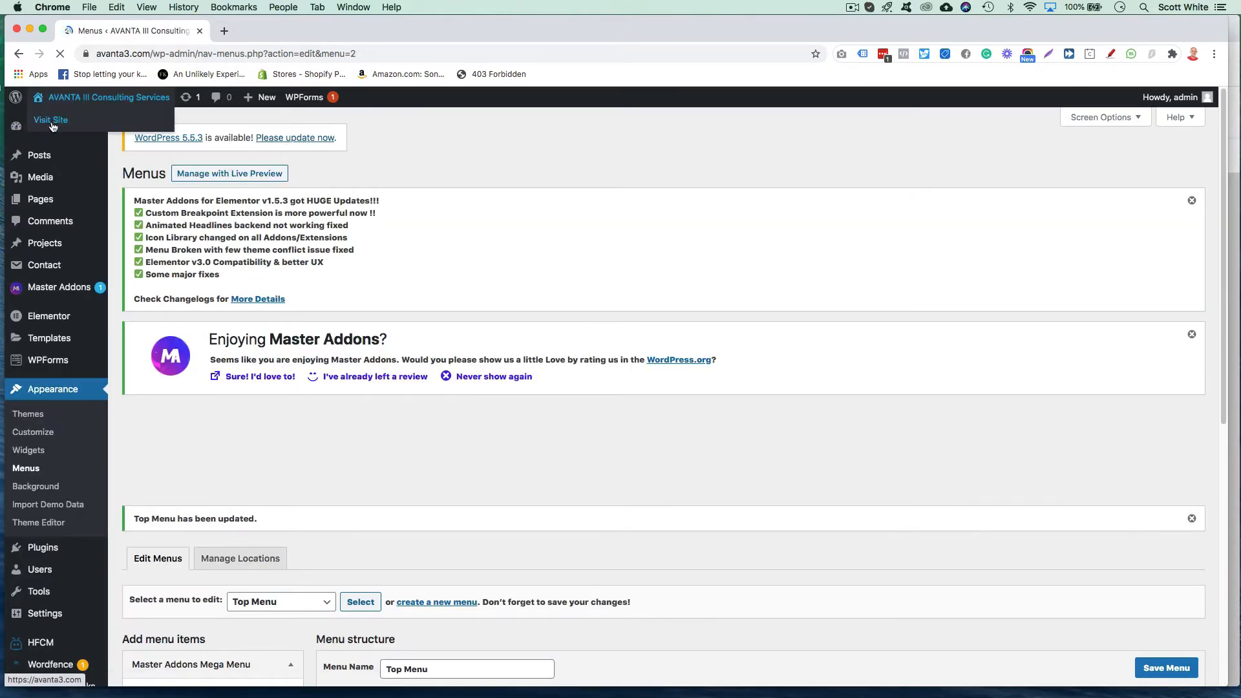
Visit the live site, then launch the Theme Customizer from the site-name dropdown.
click(51, 120)
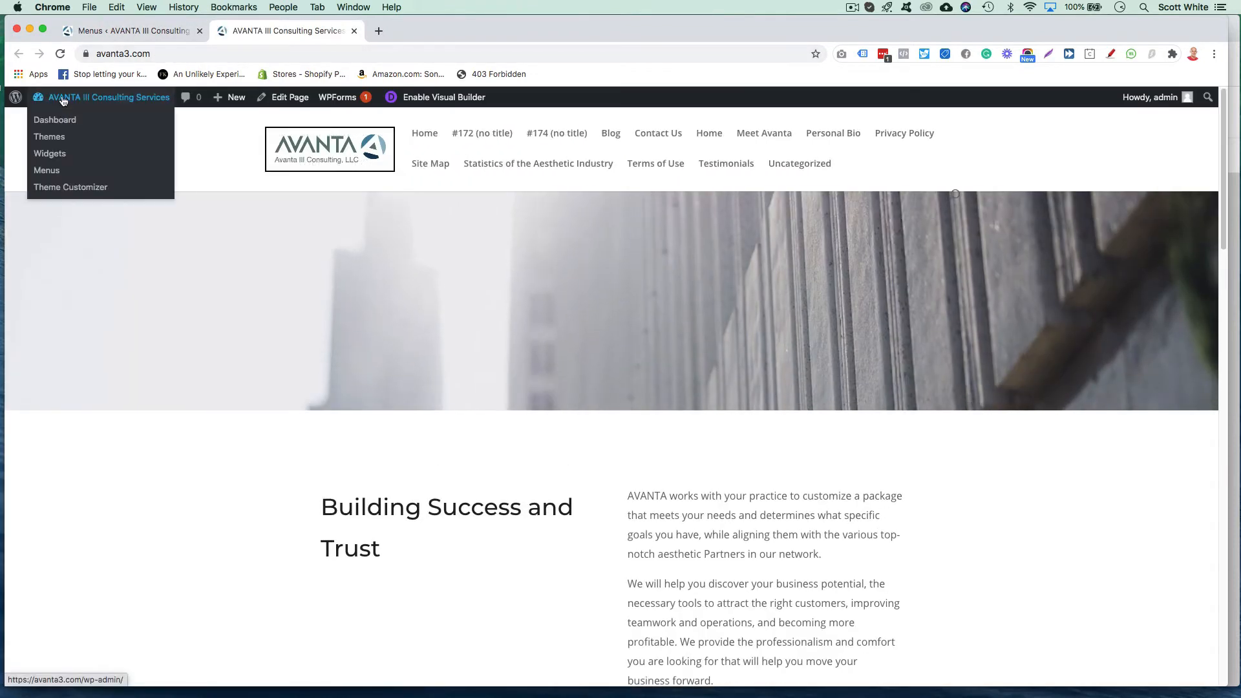
click(70, 187)
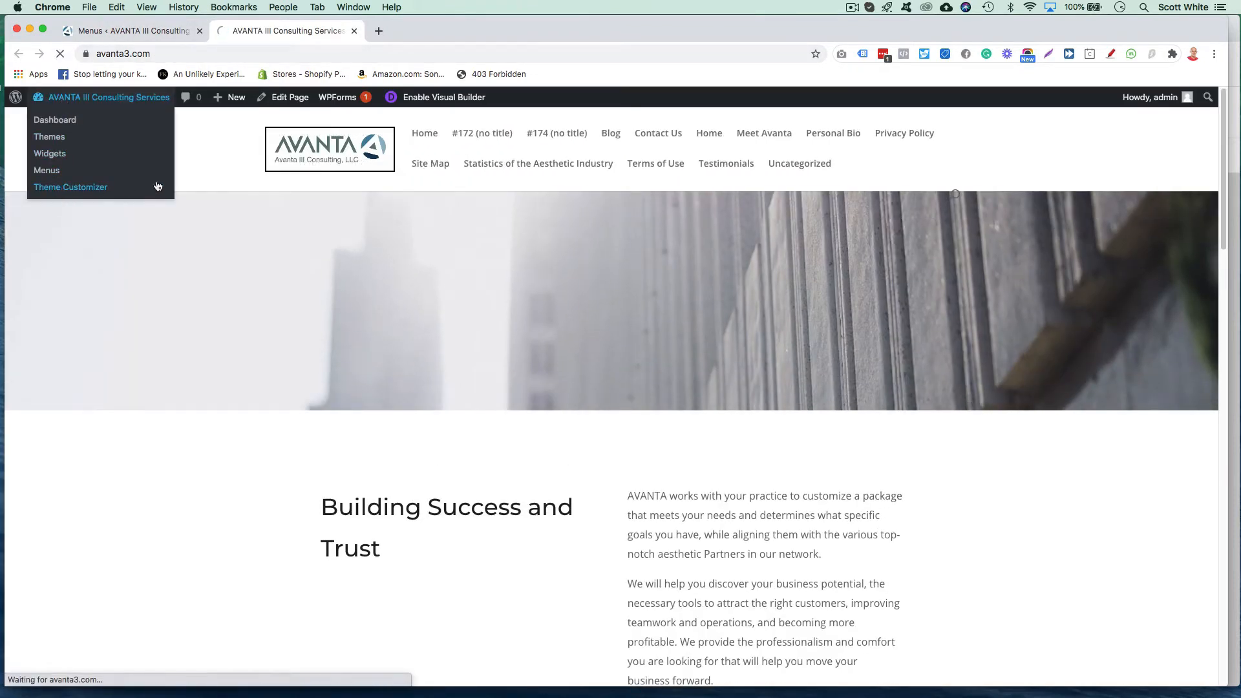
click(71, 187)
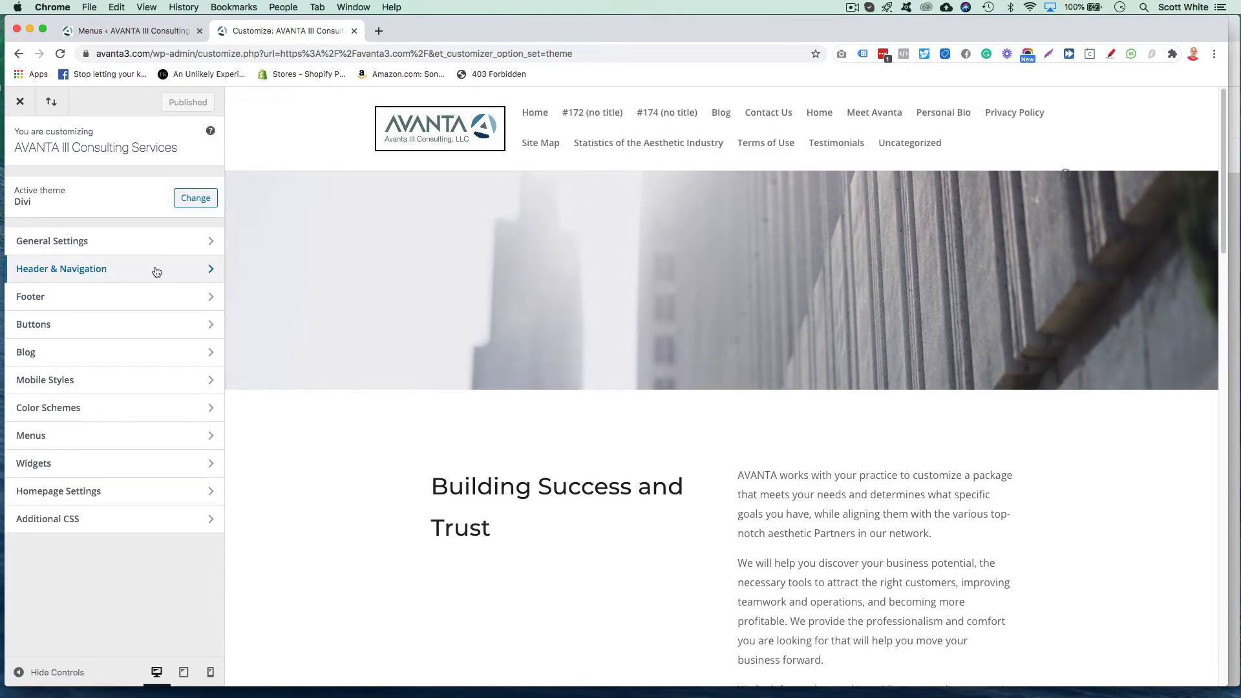
mouse_move(97, 472)
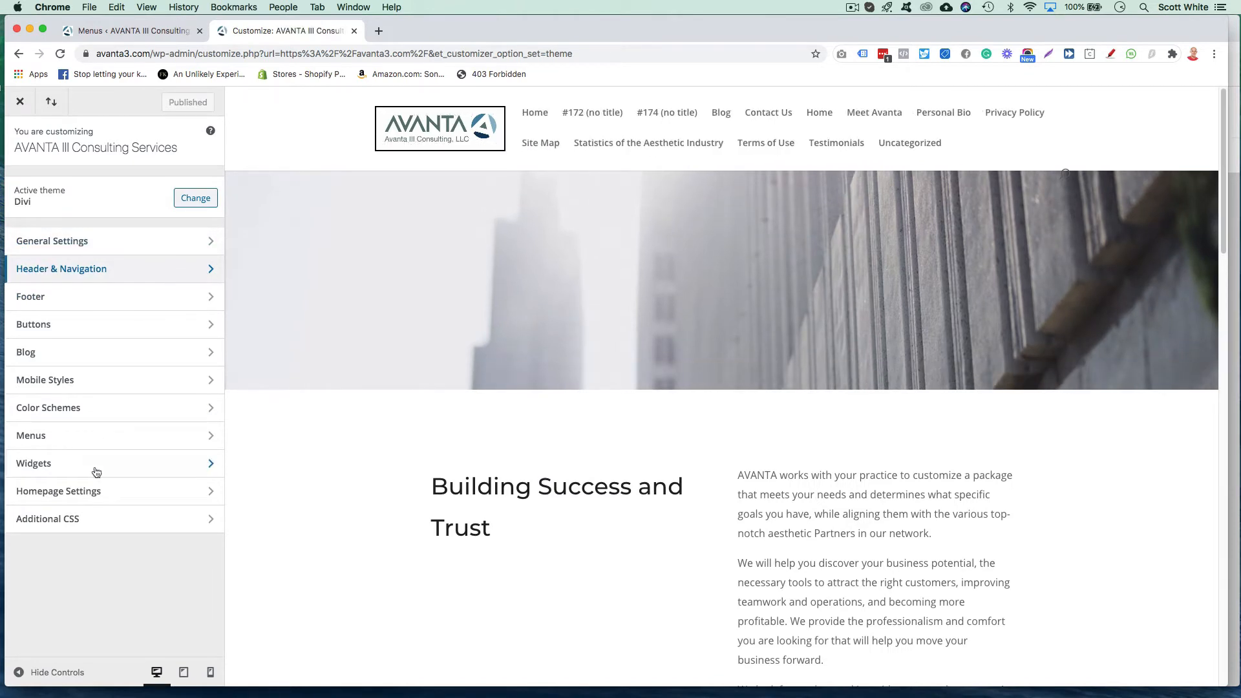
In Customizer Menus, browse Preferred Partners, Footer Menu and Top Menu, then open View All Locations.
click(31, 435)
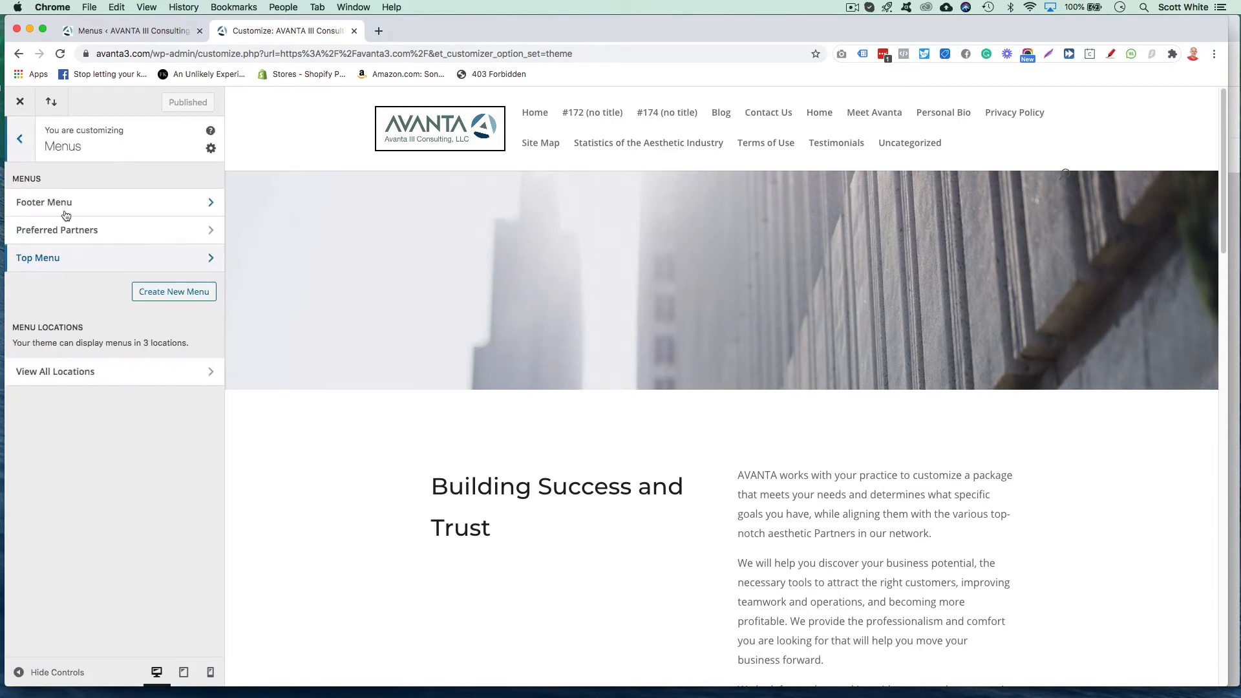
click(57, 230)
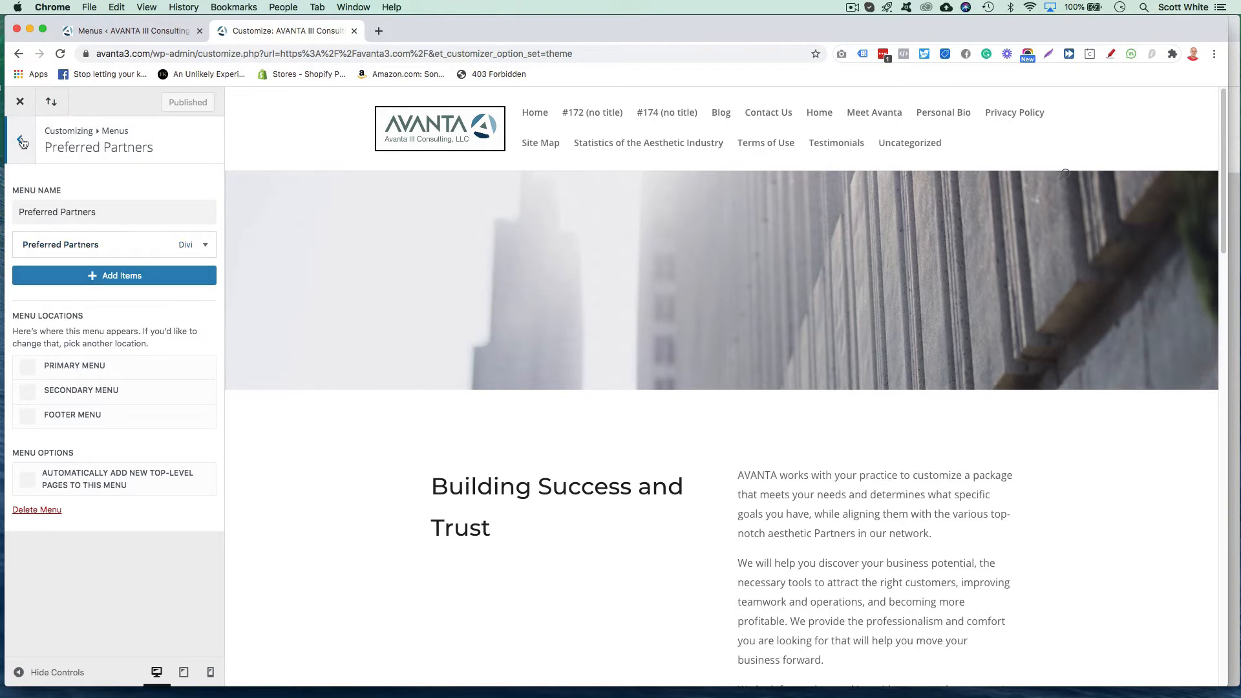
click(20, 139)
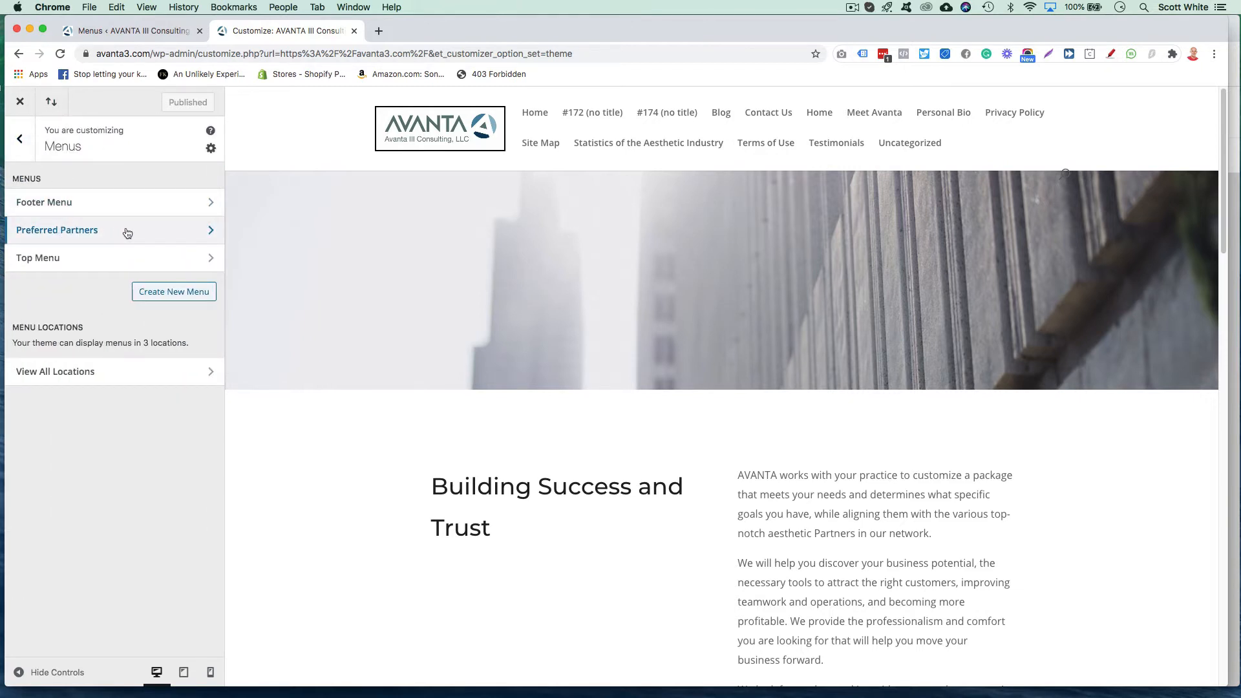
click(57, 230)
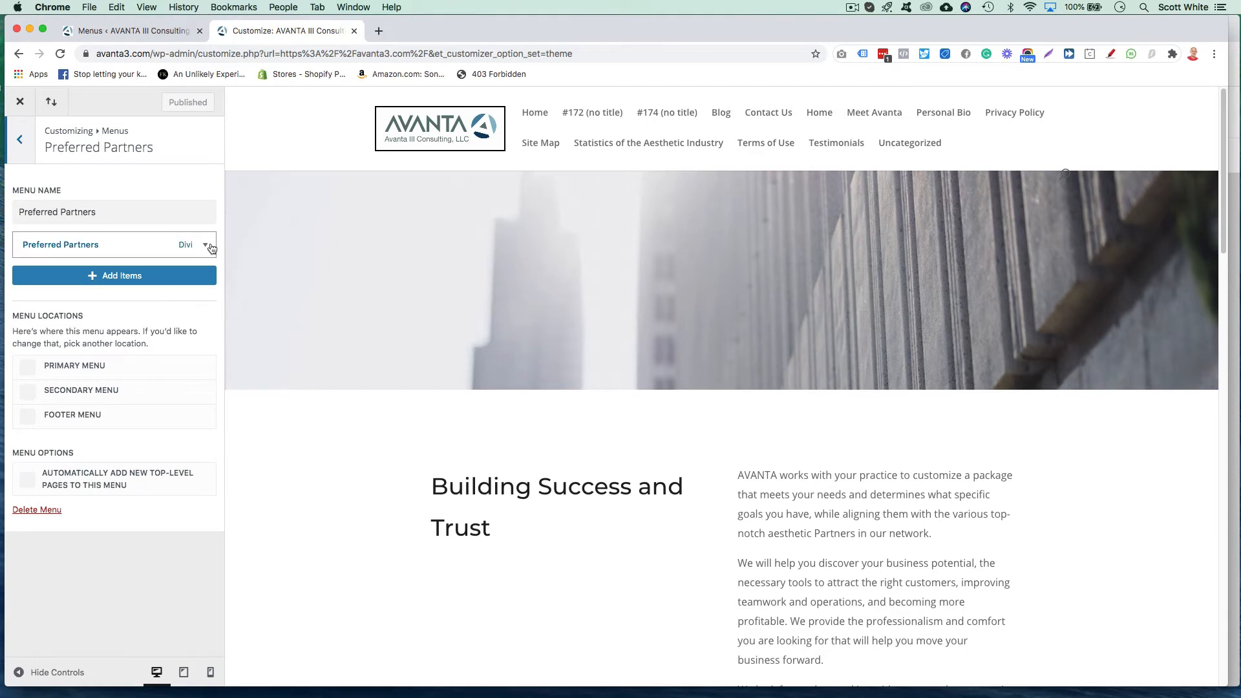
click(18, 138)
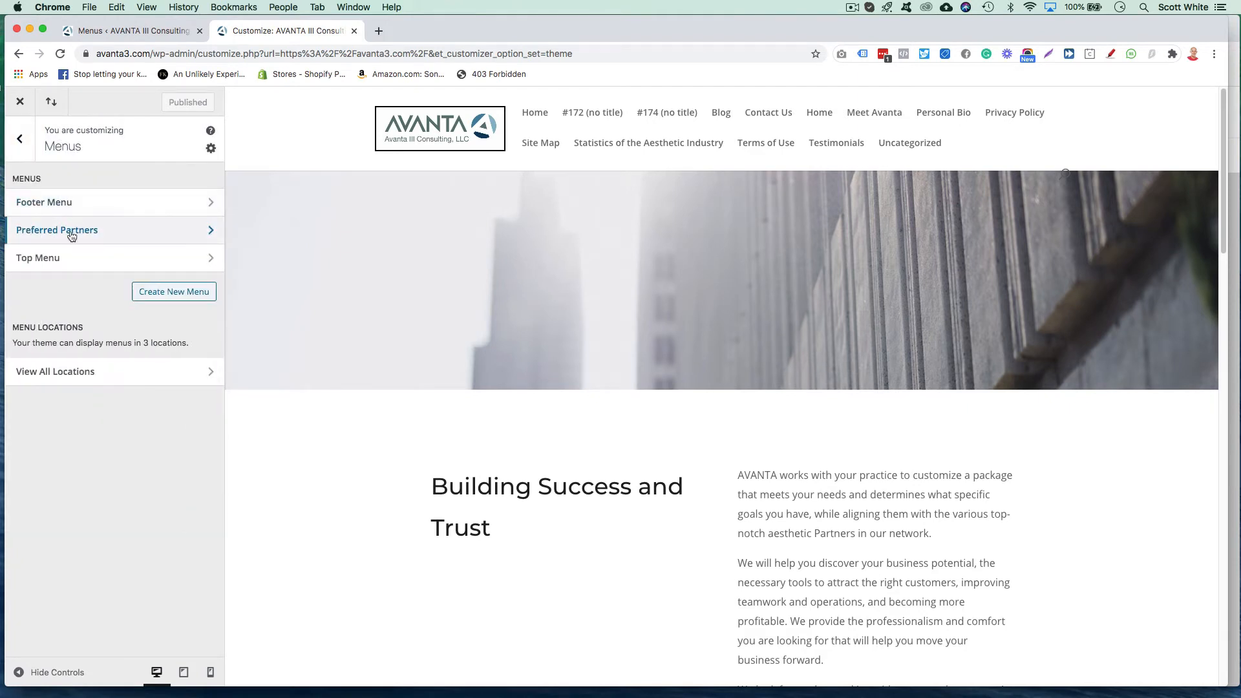
click(43, 201)
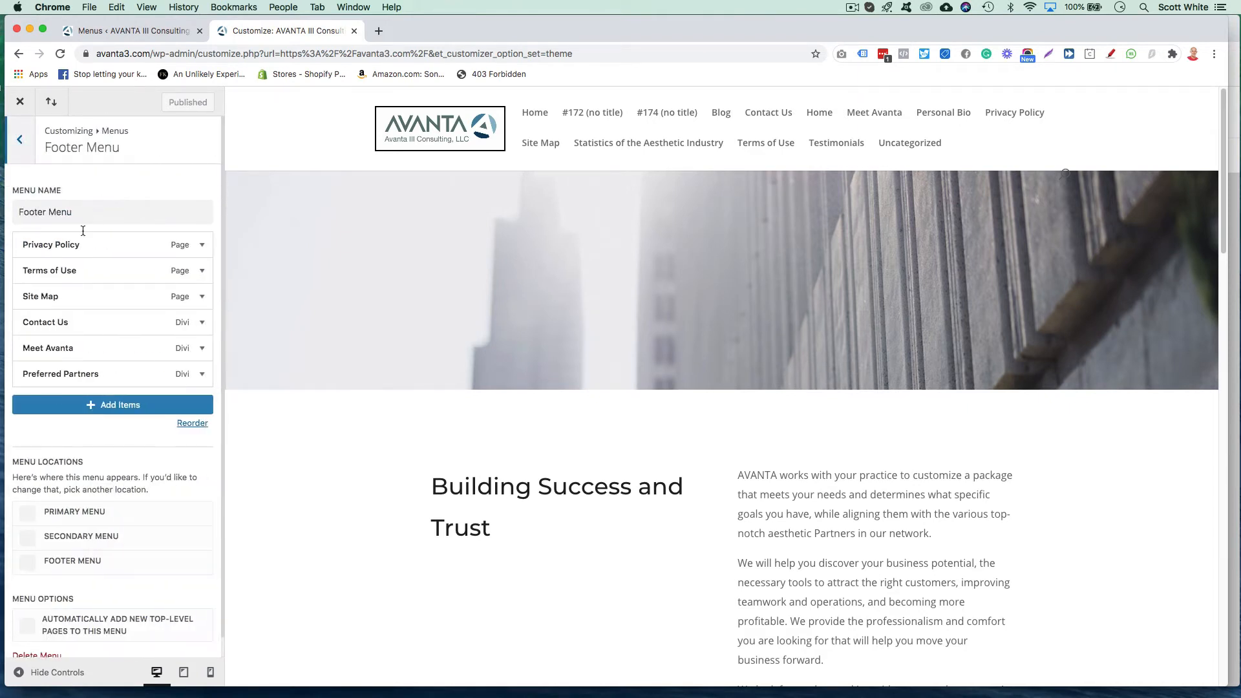
scroll(down, 3)
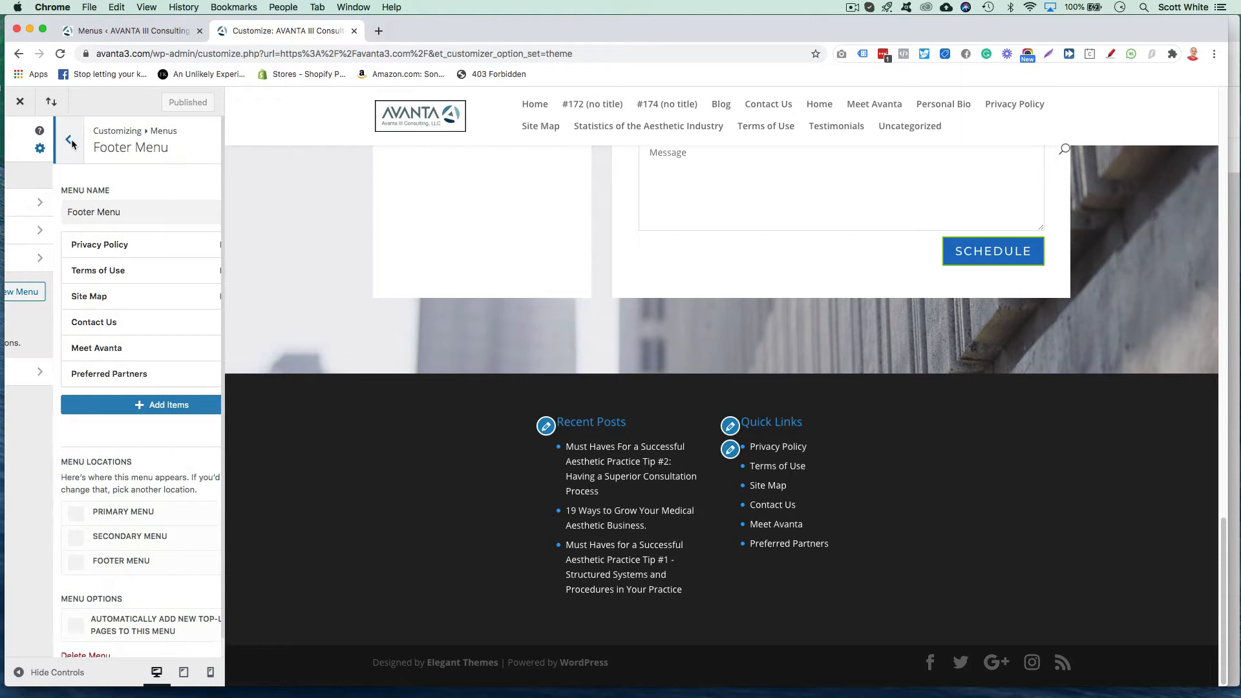
click(71, 143)
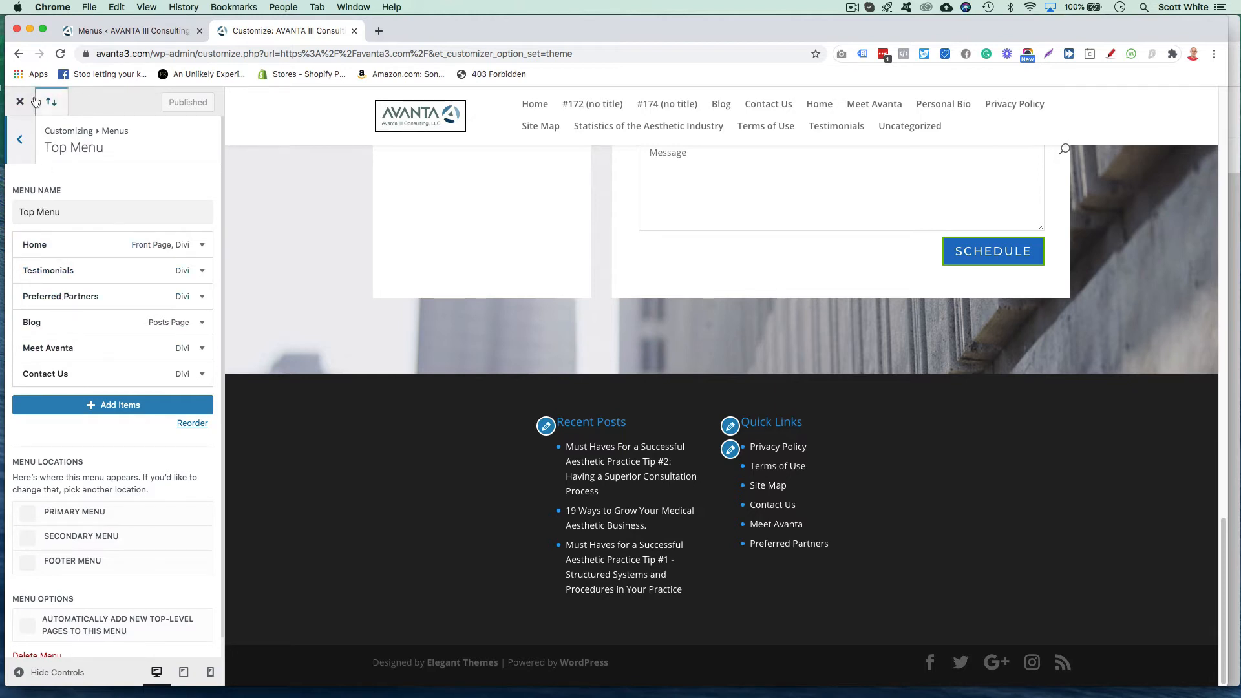
click(20, 139)
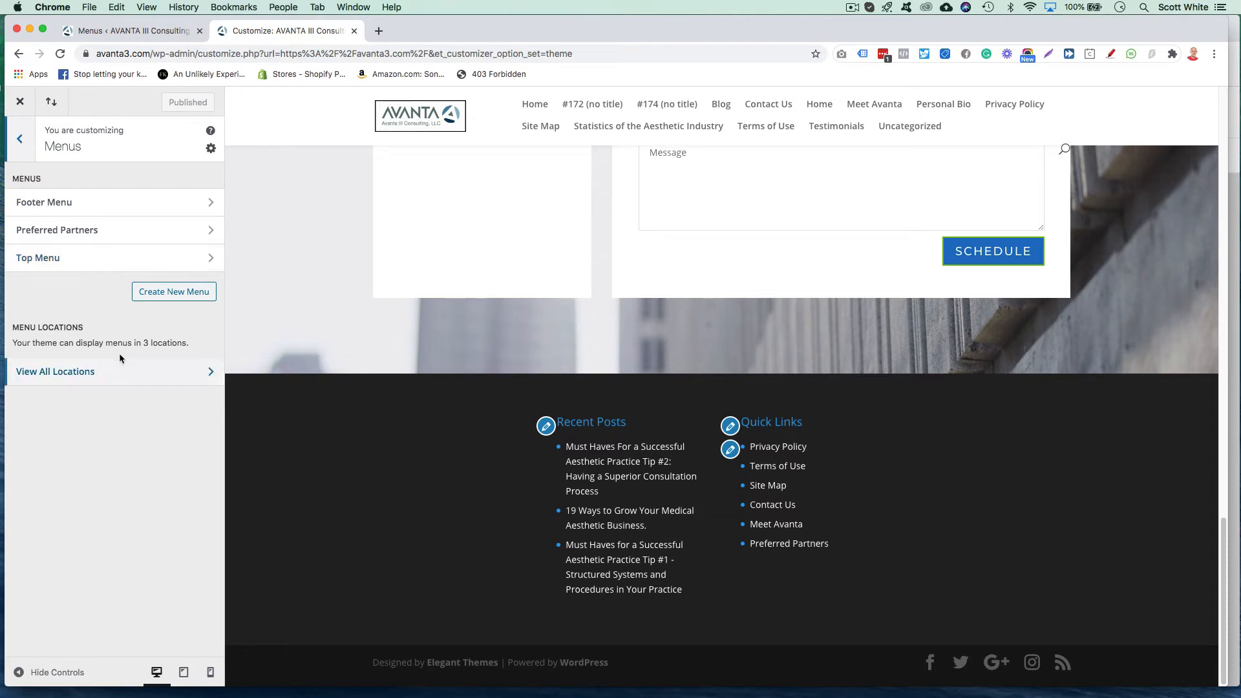
click(55, 371)
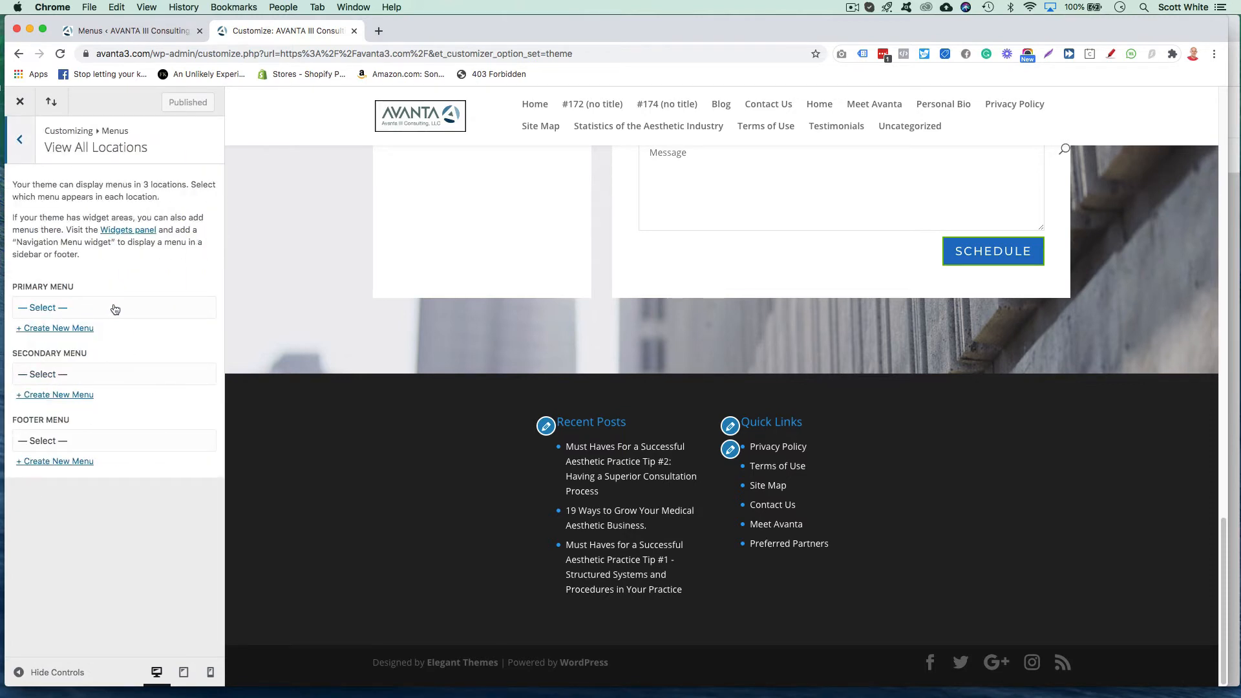
Navigate back through the customizer to the menu locations panel.
click(20, 140)
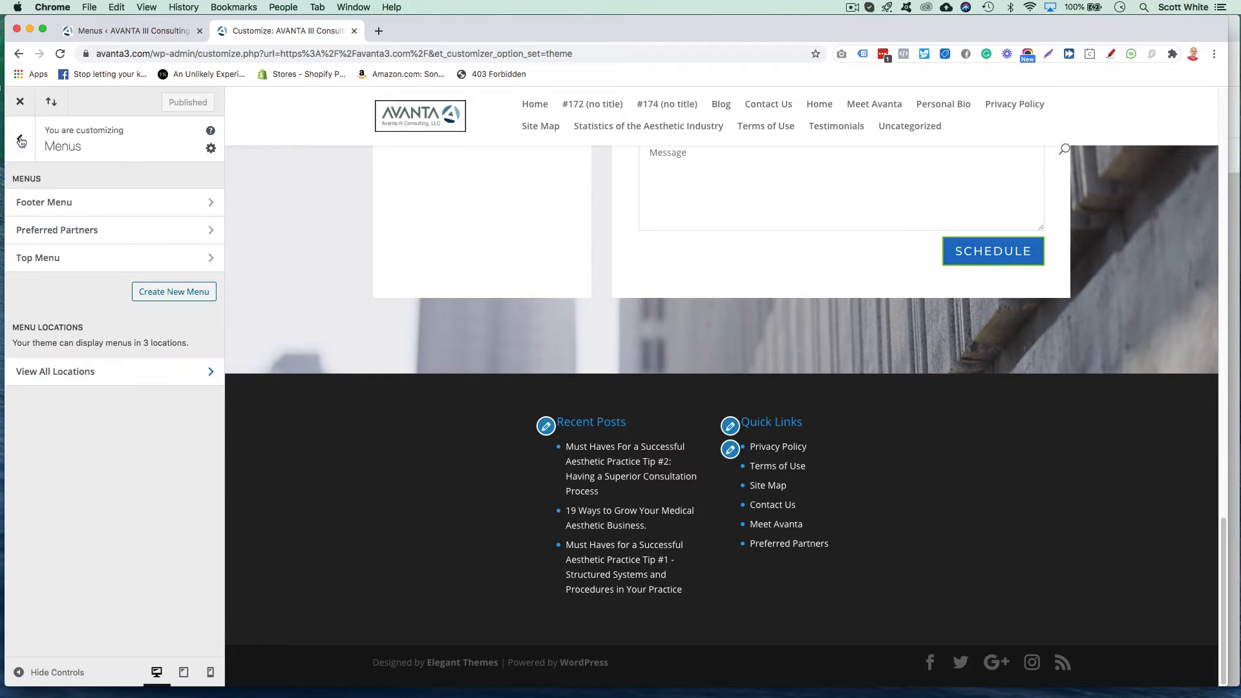
click(21, 141)
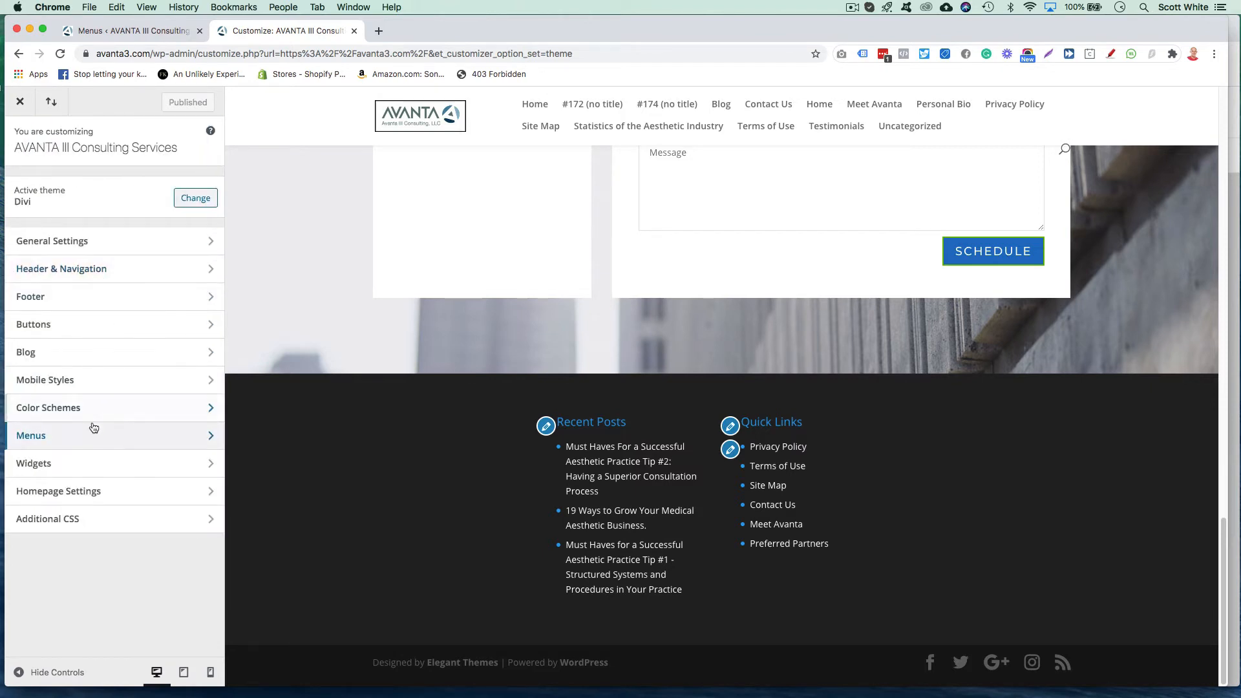
click(31, 436)
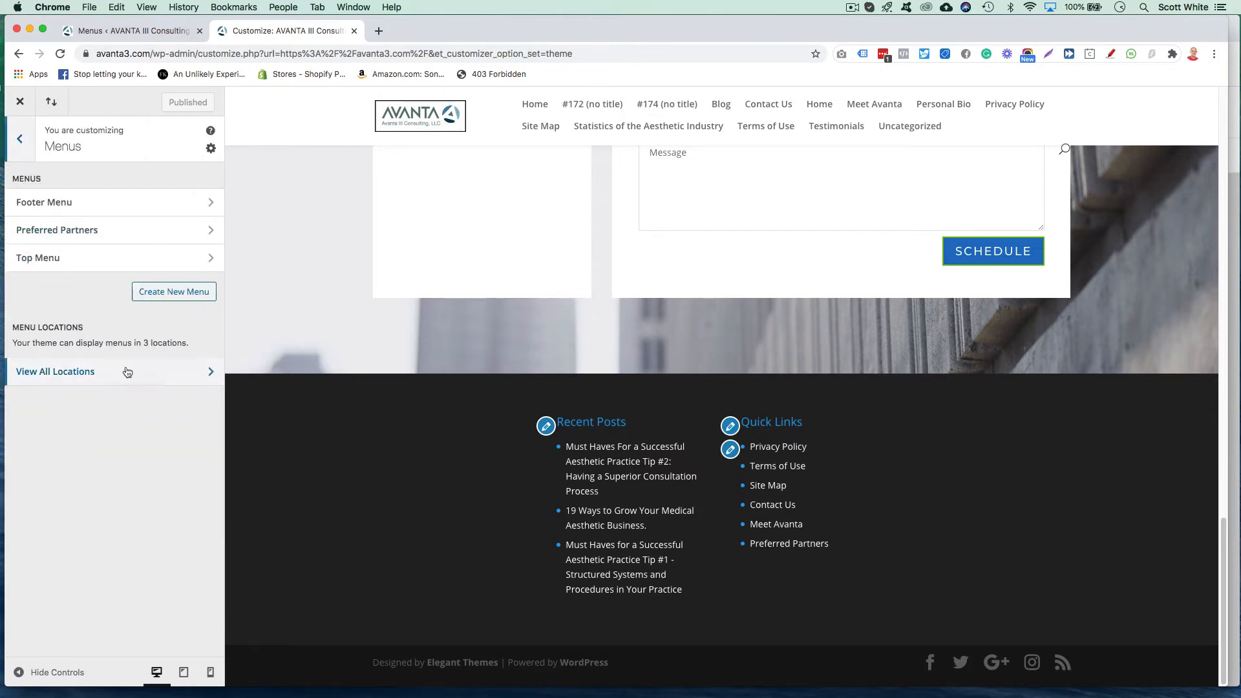
click(54, 372)
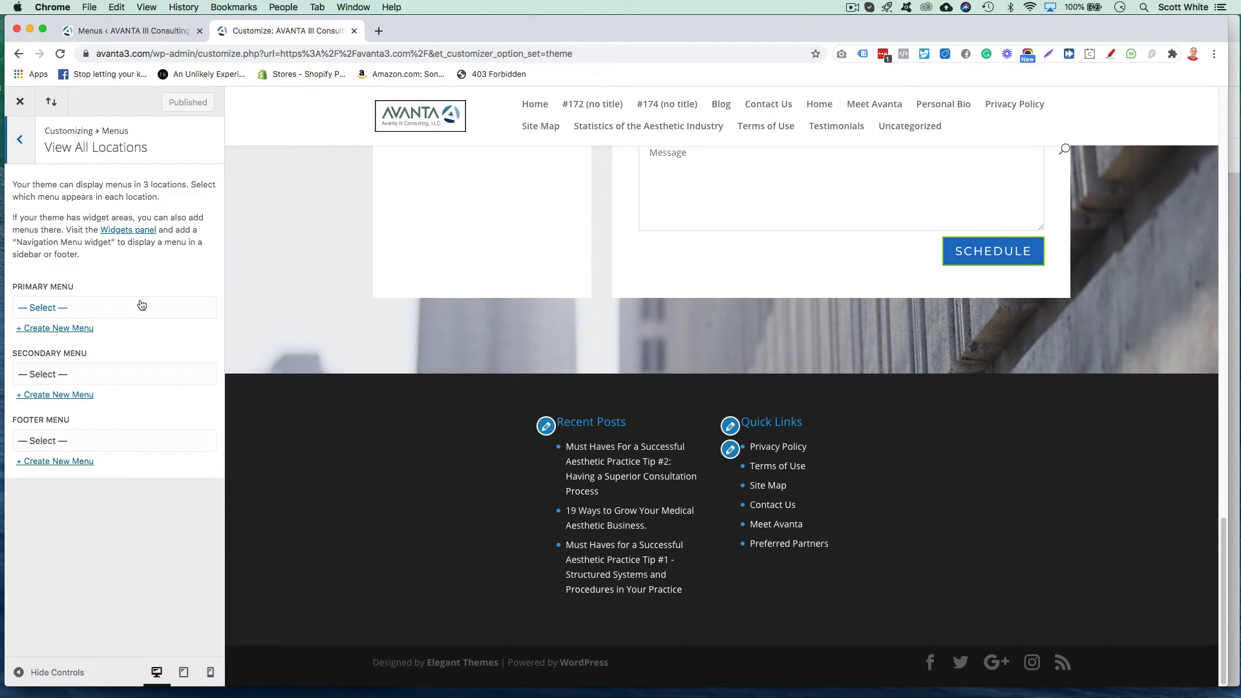
Assign Top Menu to Primary, Footer Menu to Footer, Preferred Partners to Secondary, and publish.
click(113, 307)
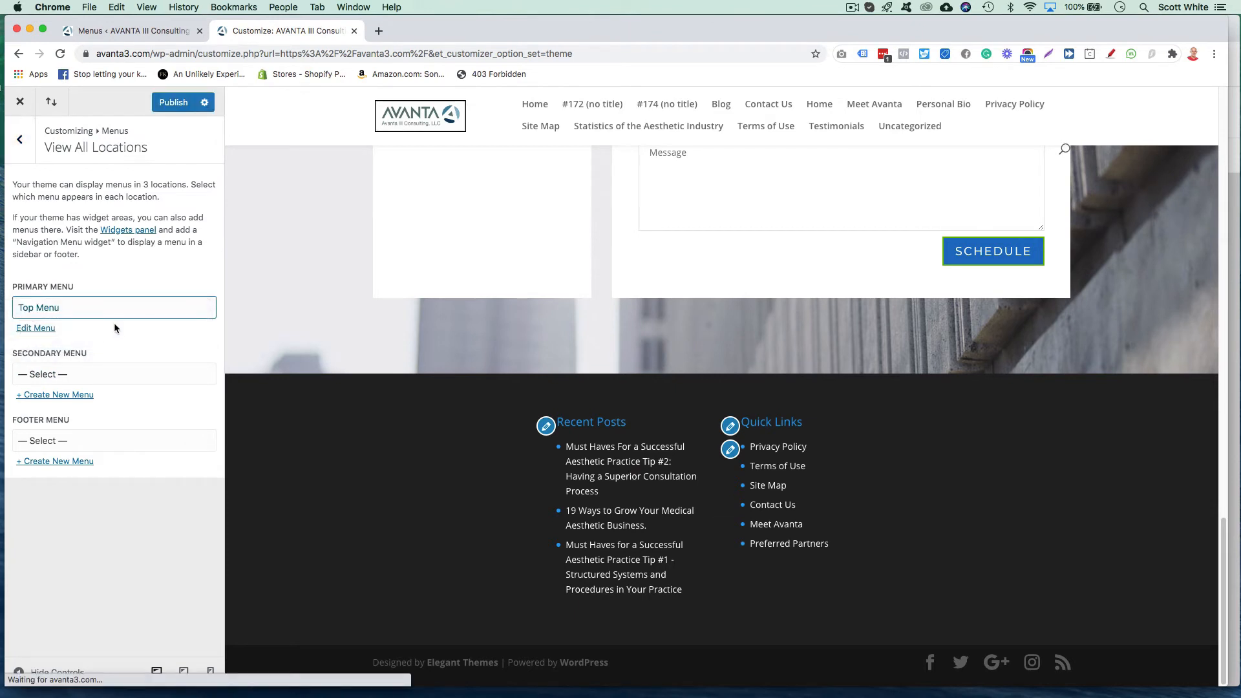
click(113, 440)
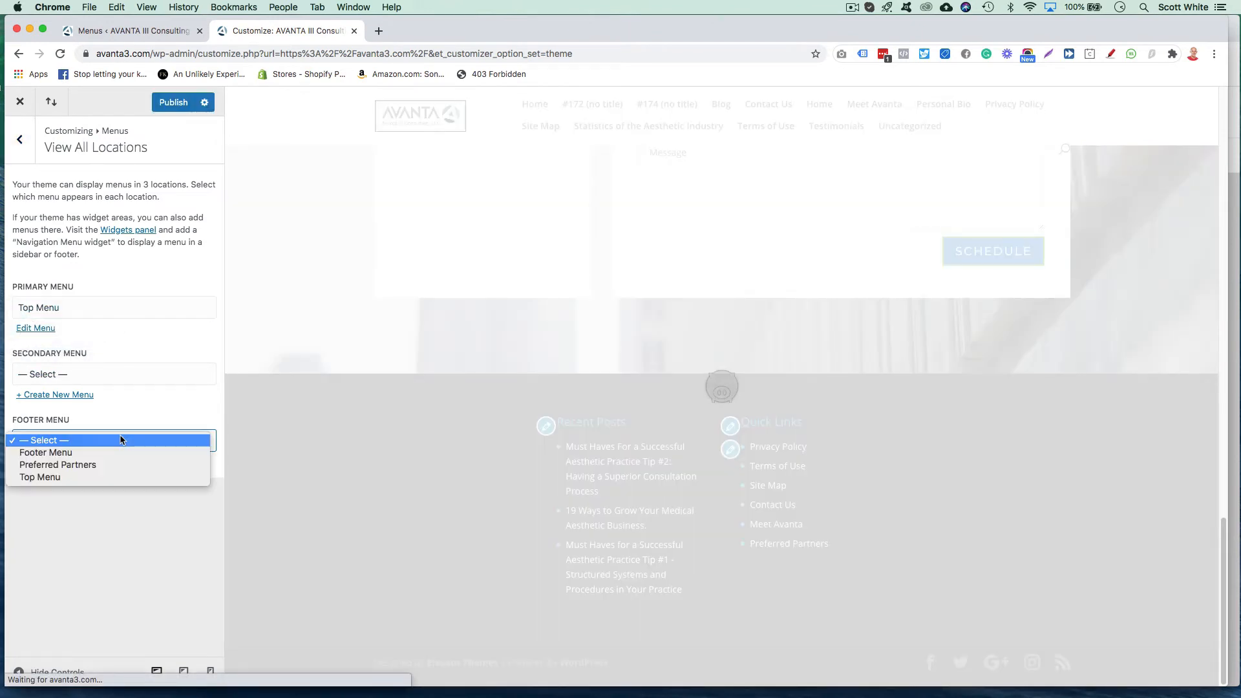
click(46, 452)
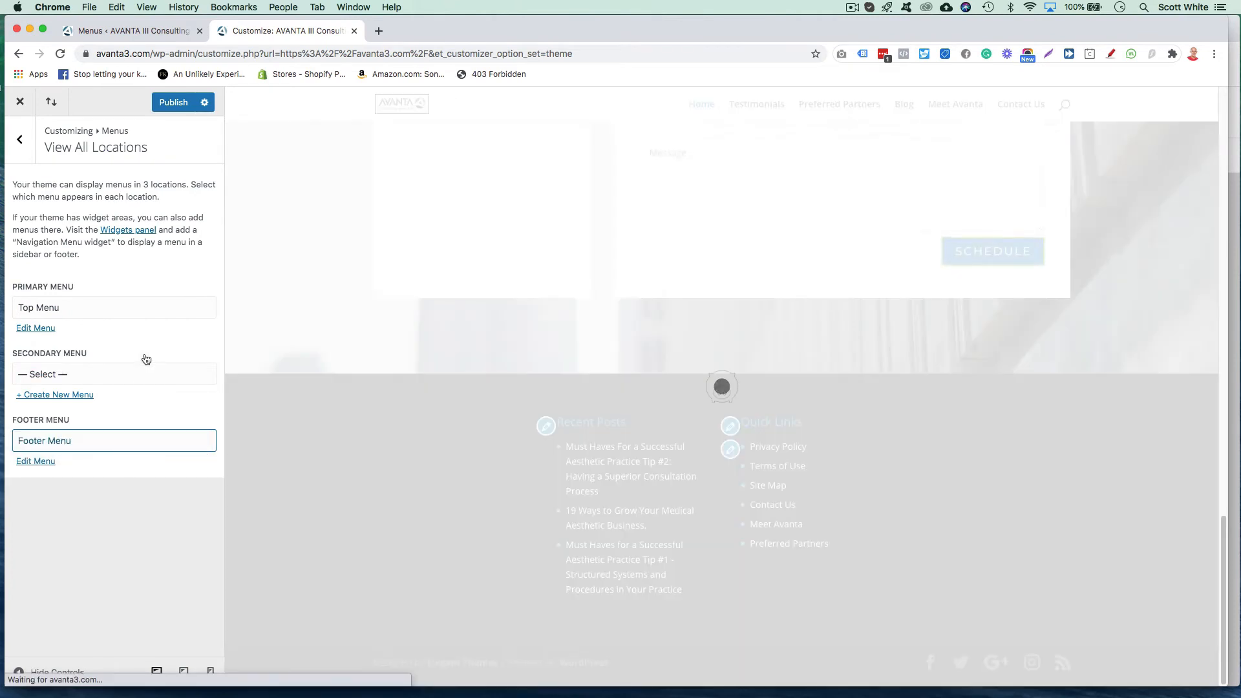
click(113, 373)
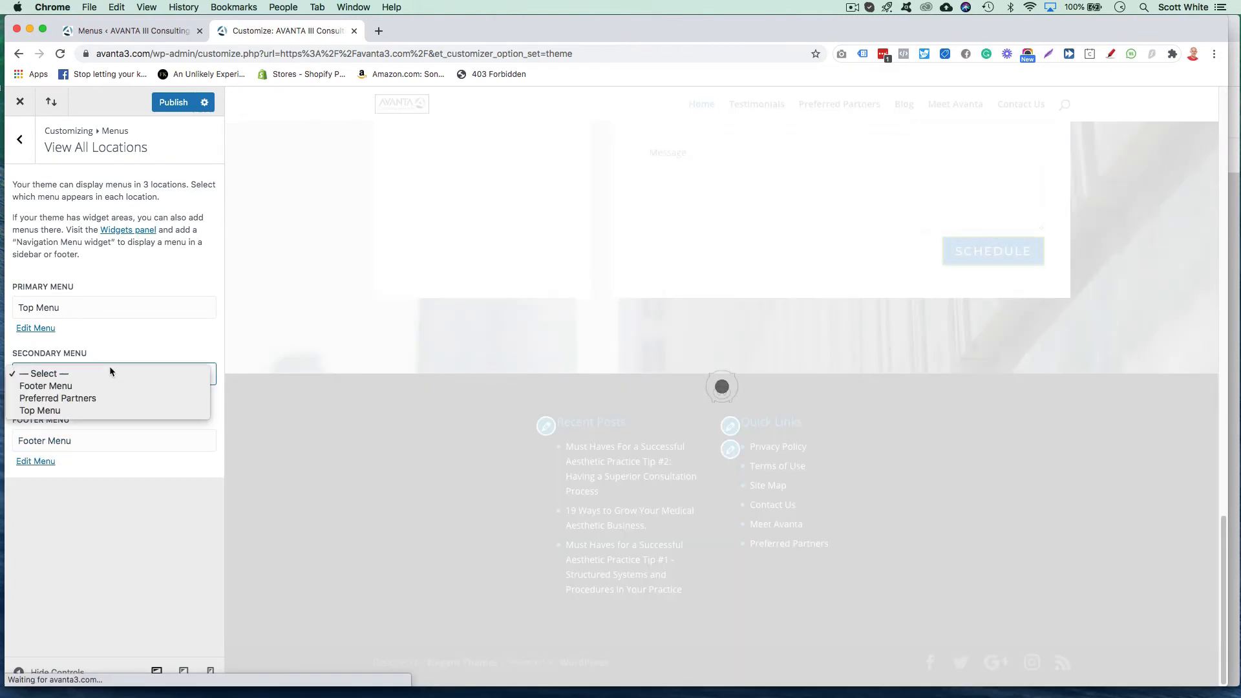
click(57, 398)
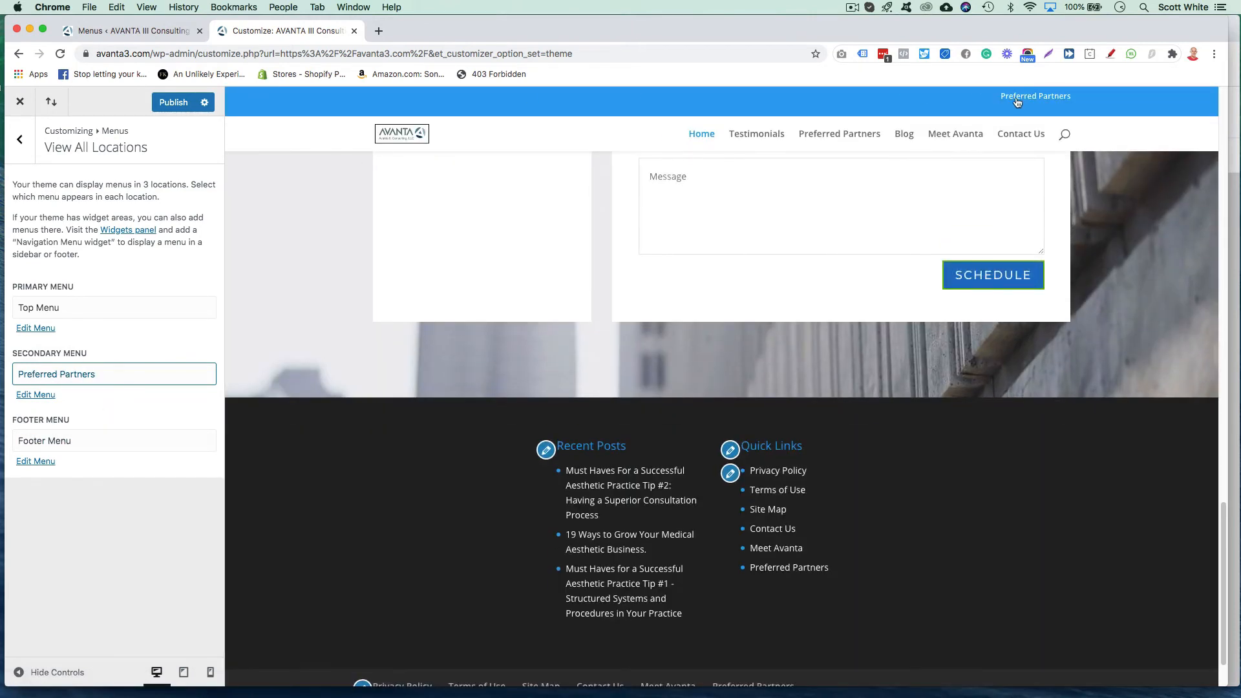
mouse_move(1036, 96)
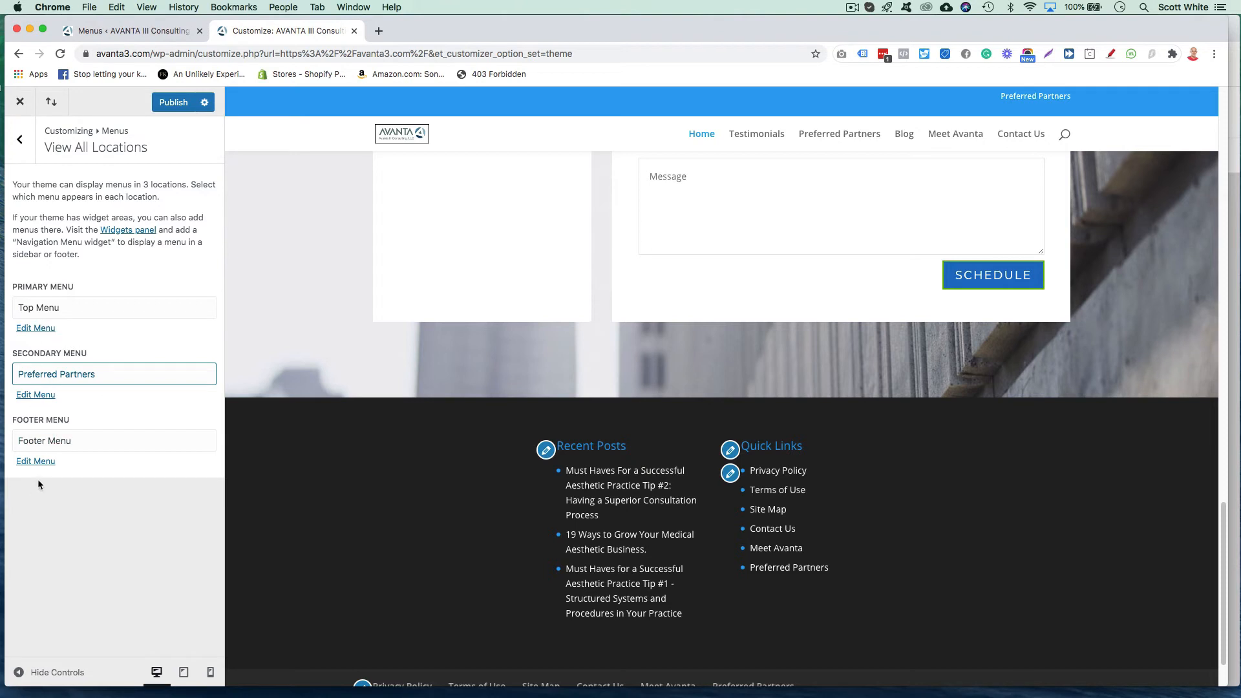
click(172, 102)
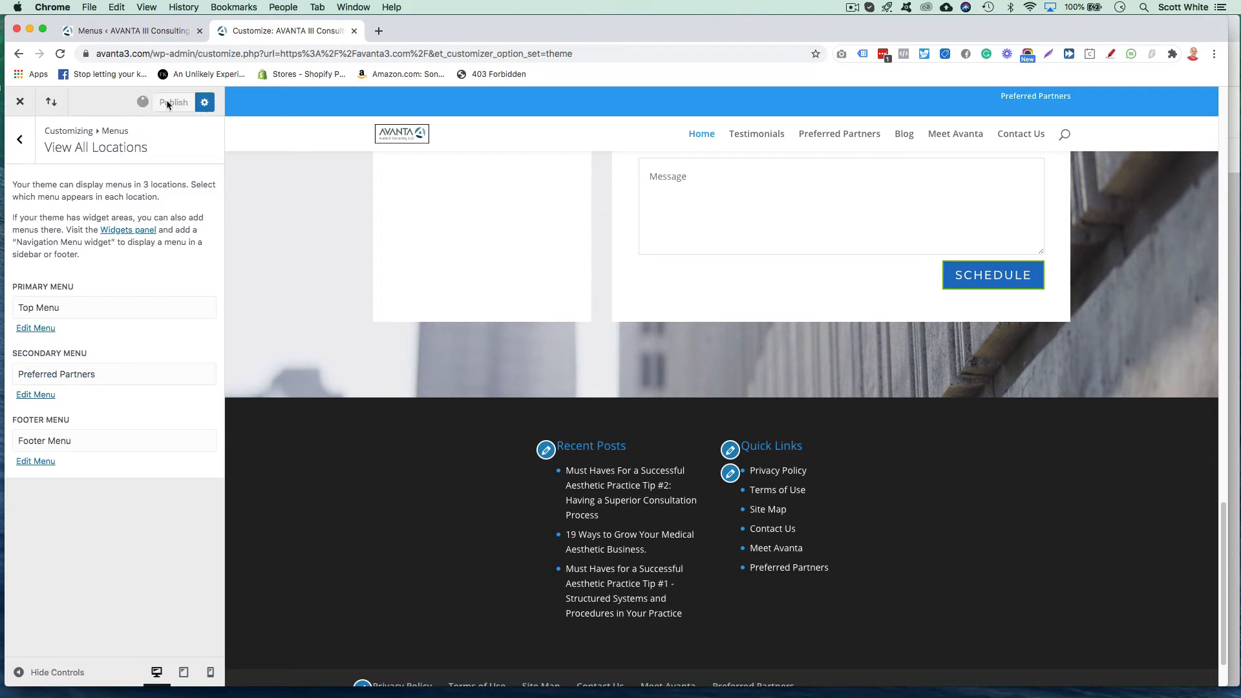
Let the location assignments publish, then back out of the Menus panel toward header settings.
click(173, 102)
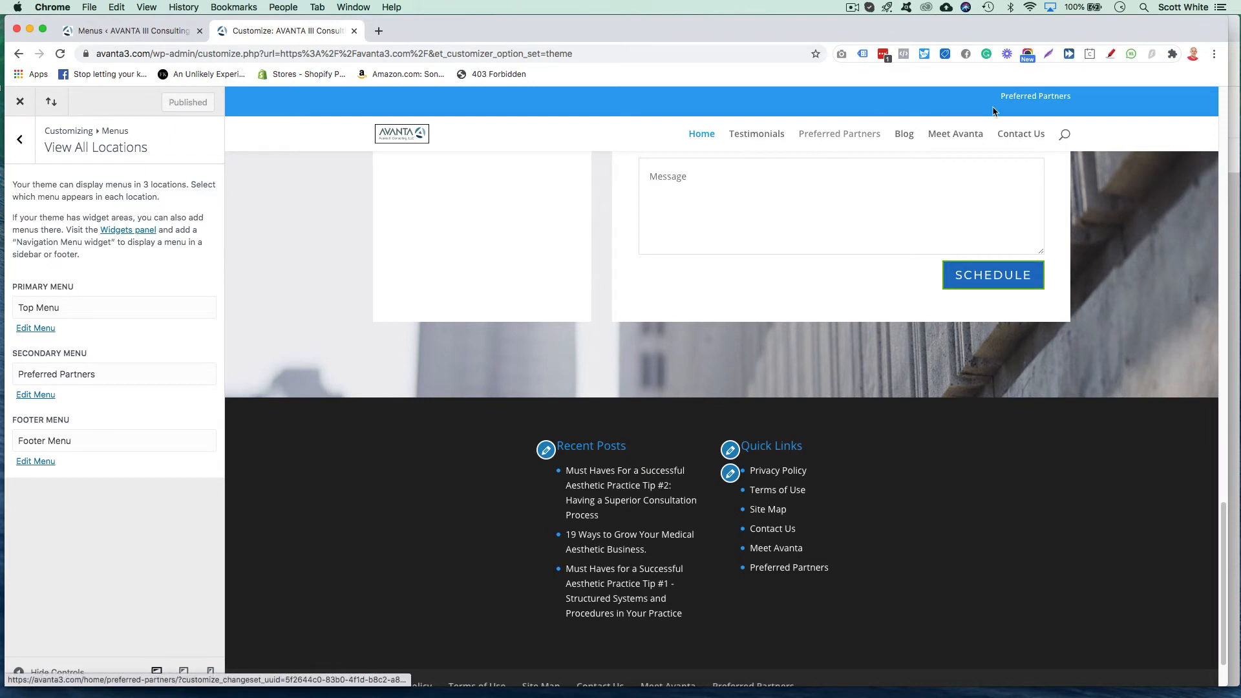
mouse_move(786, 146)
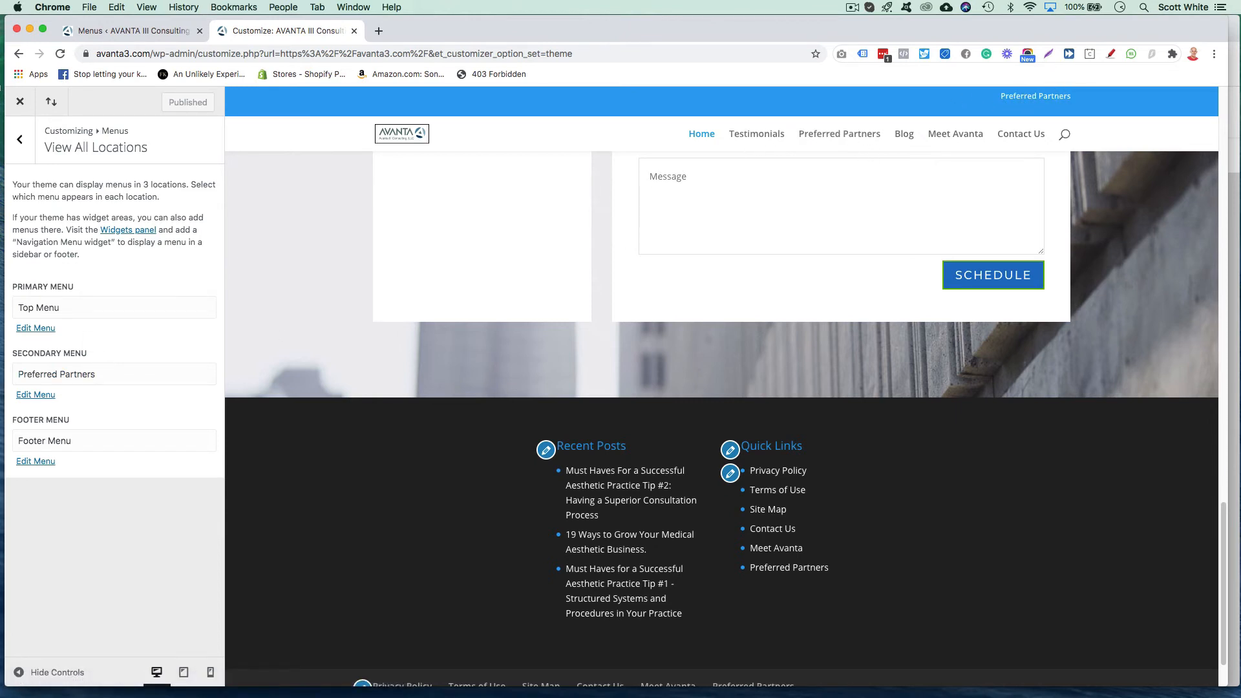
click(20, 139)
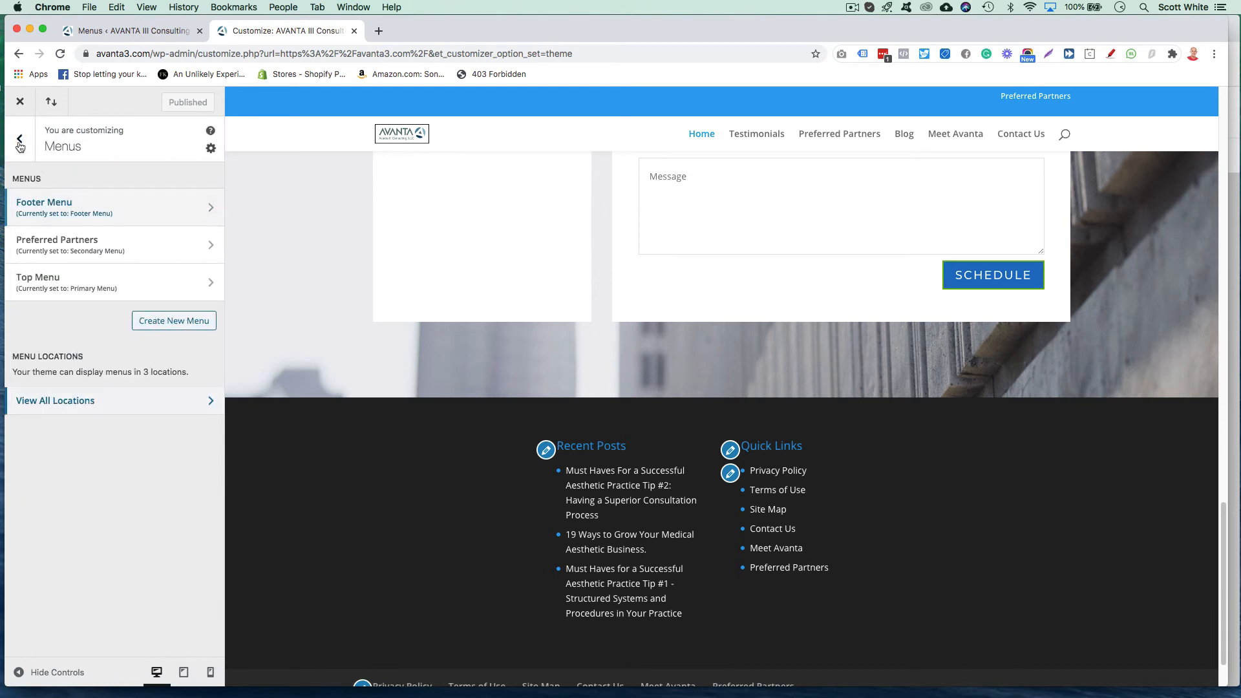
click(20, 141)
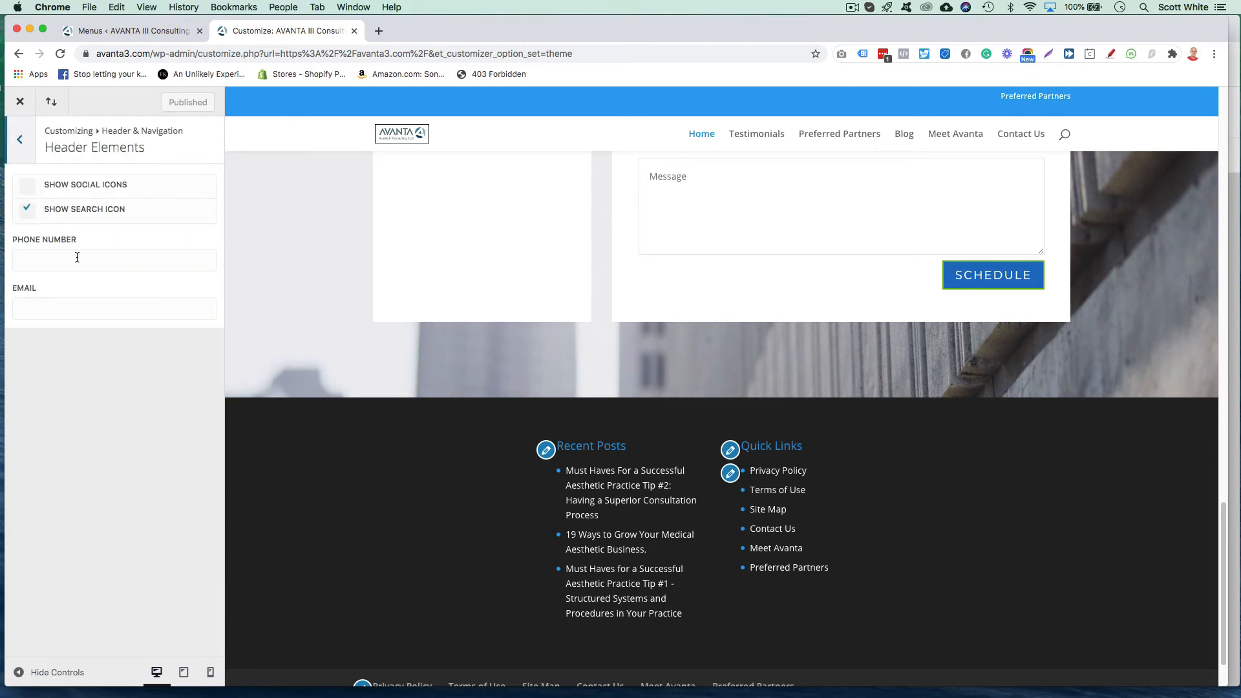
Try sample phone and email text and header social icons, then clear them.
text(sgsdfgsdfg)
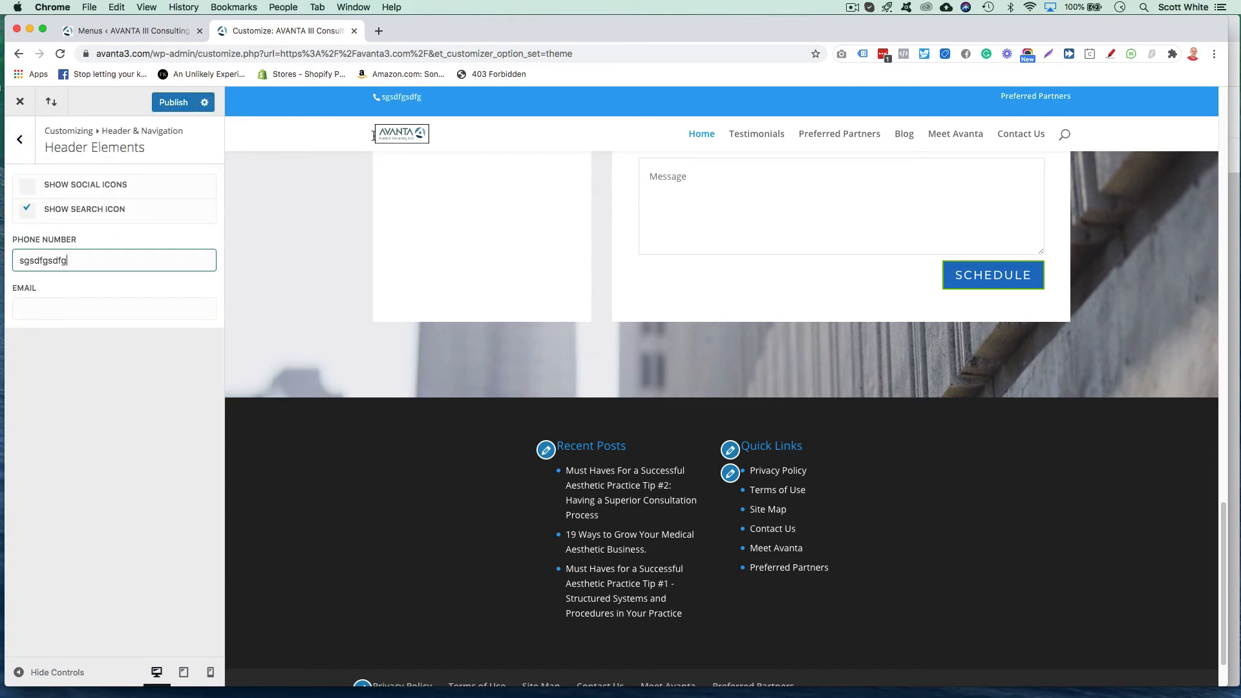
text(sfgsdfgsdfgsdg)
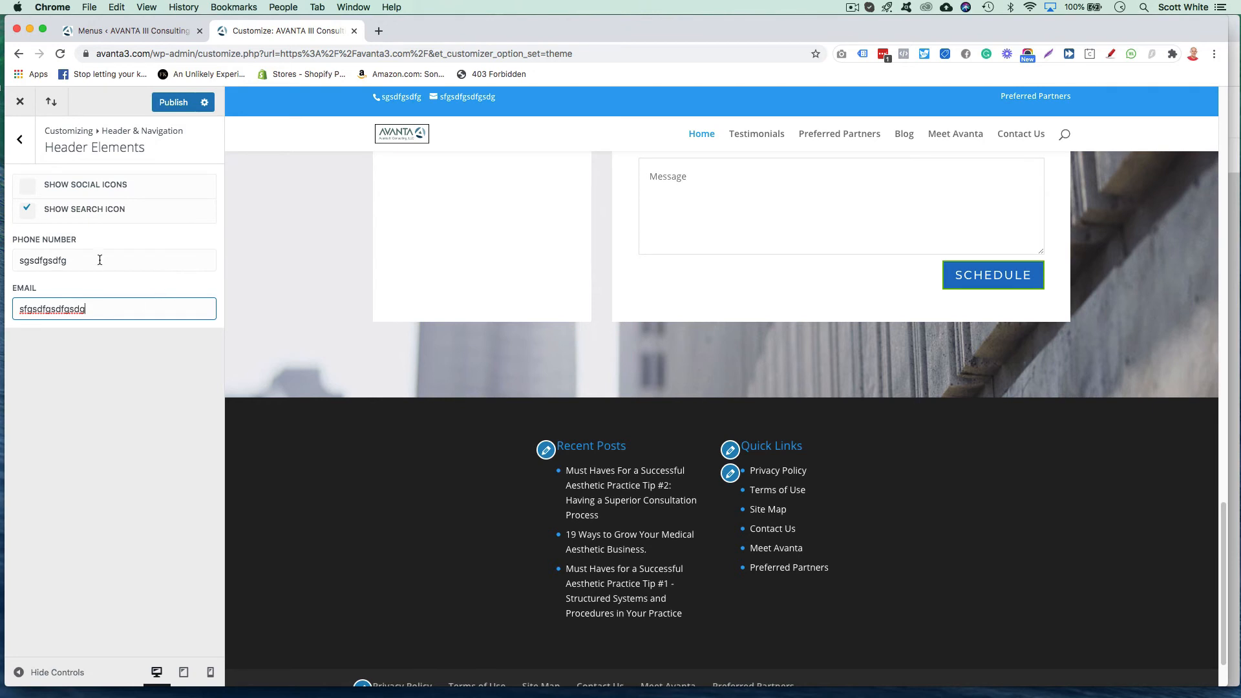
click(25, 185)
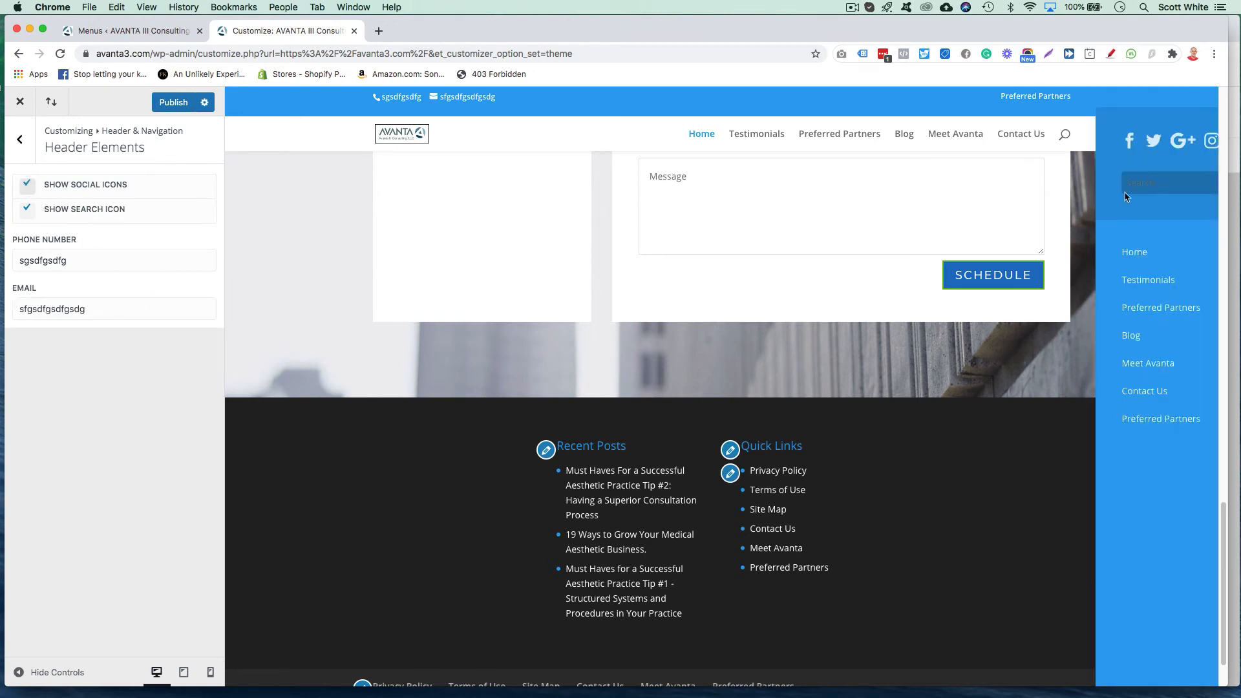
click(27, 184)
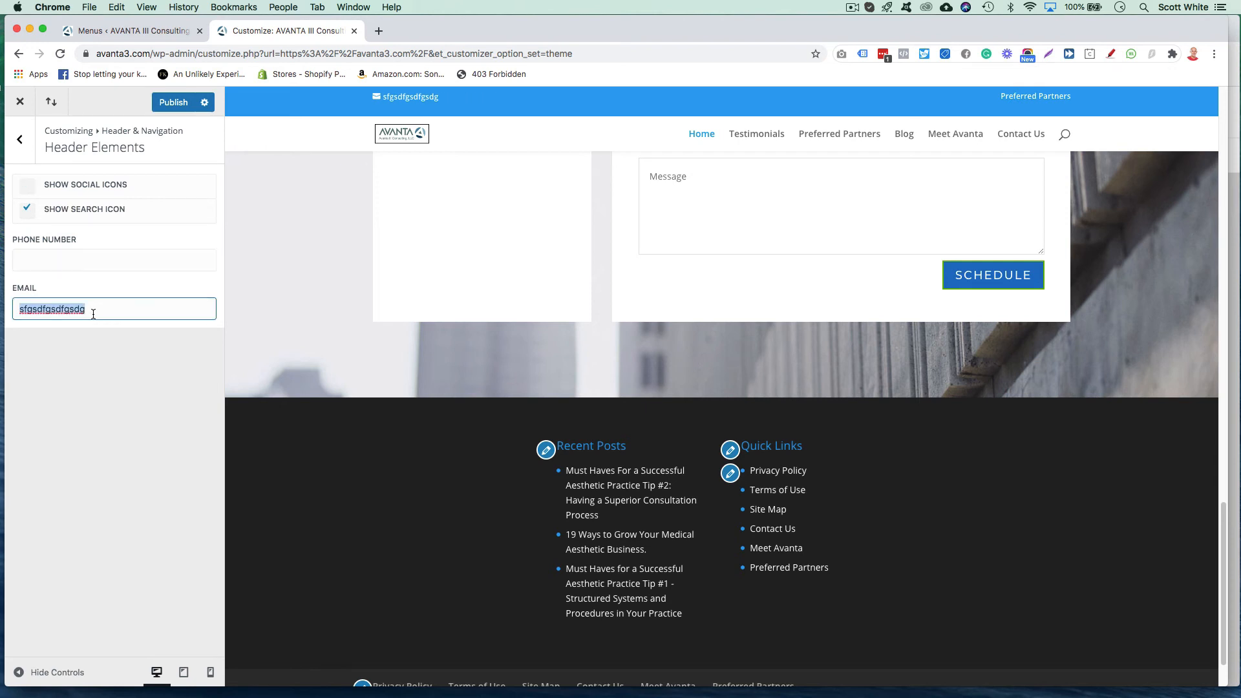
key(delete)
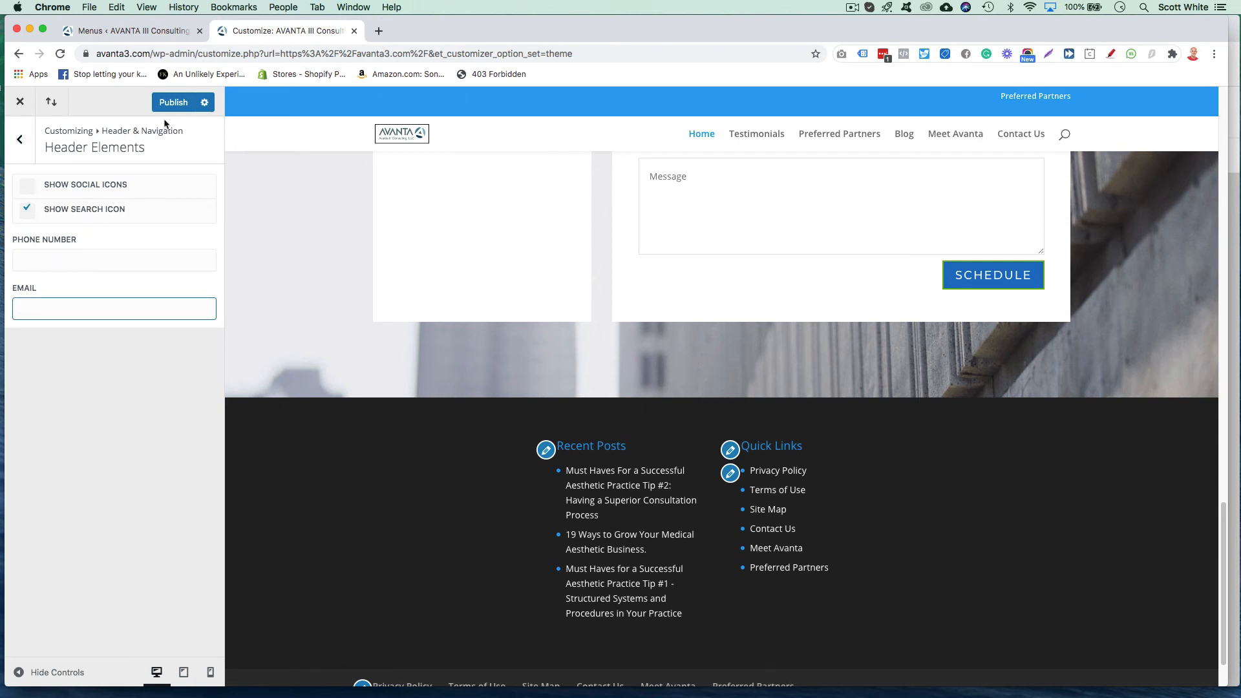
Publish the cleared header settings and return to the menu editing page.
click(20, 139)
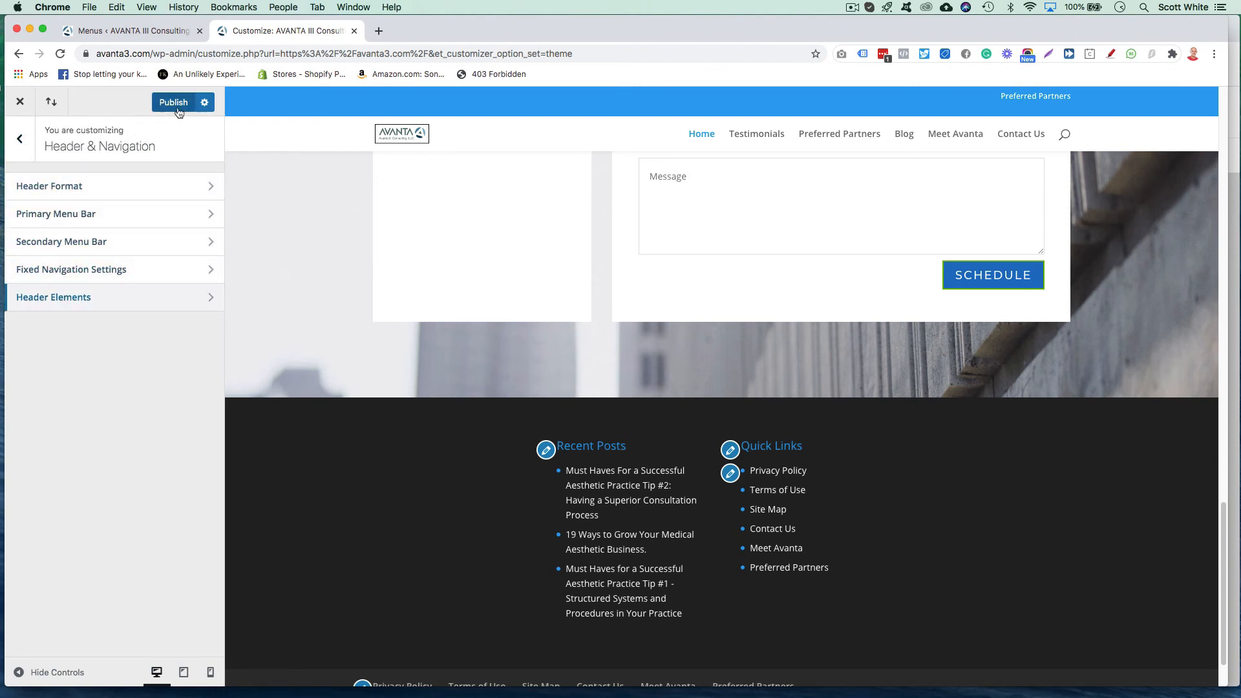
click(172, 102)
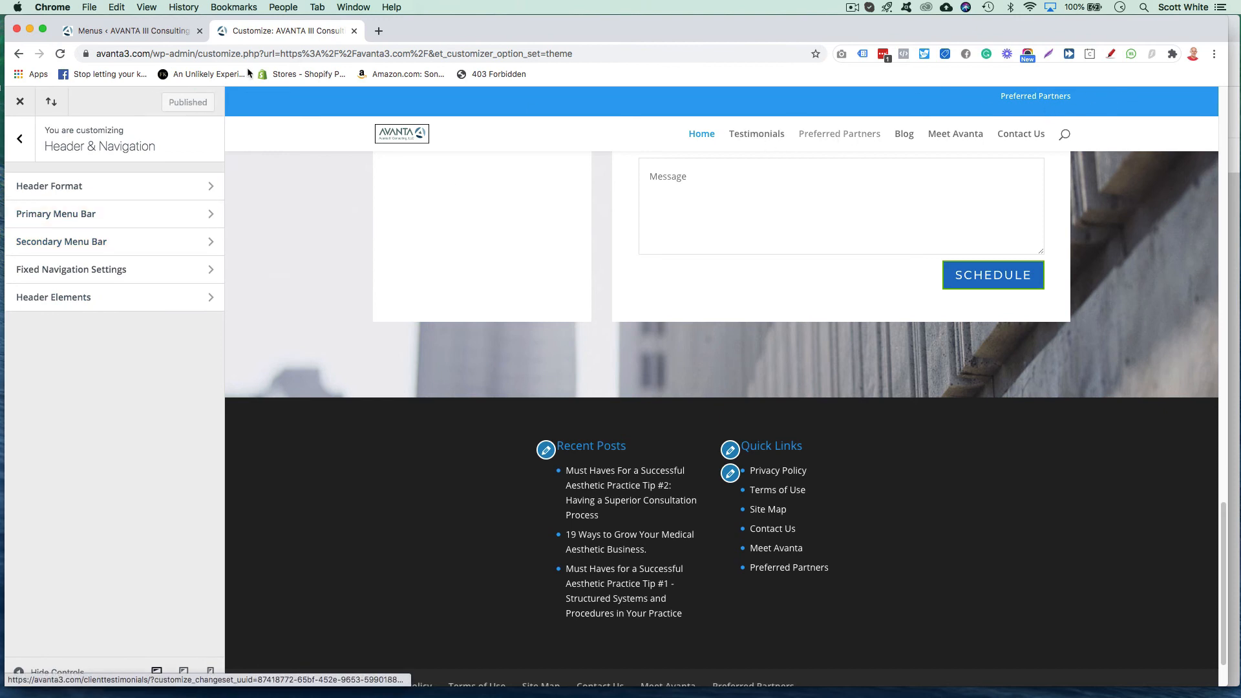
click(130, 30)
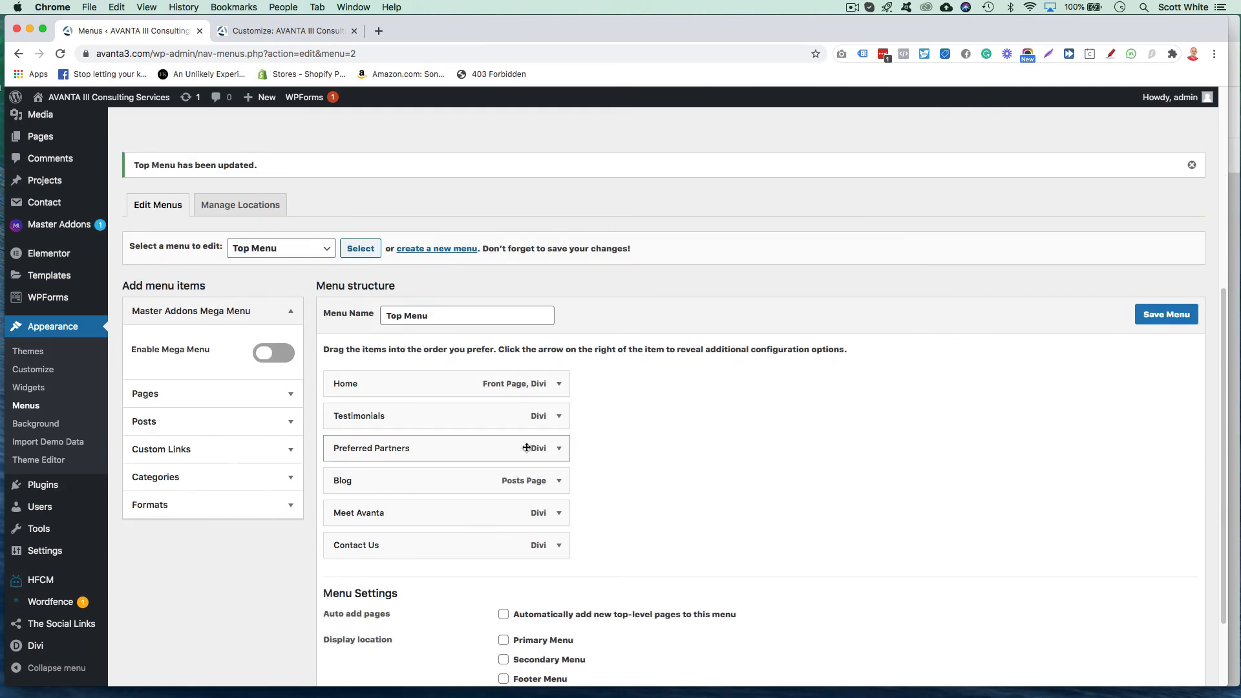
Remove the Preferred Partners item from Top Menu, save the menu, and return to the Customizer.
click(558, 448)
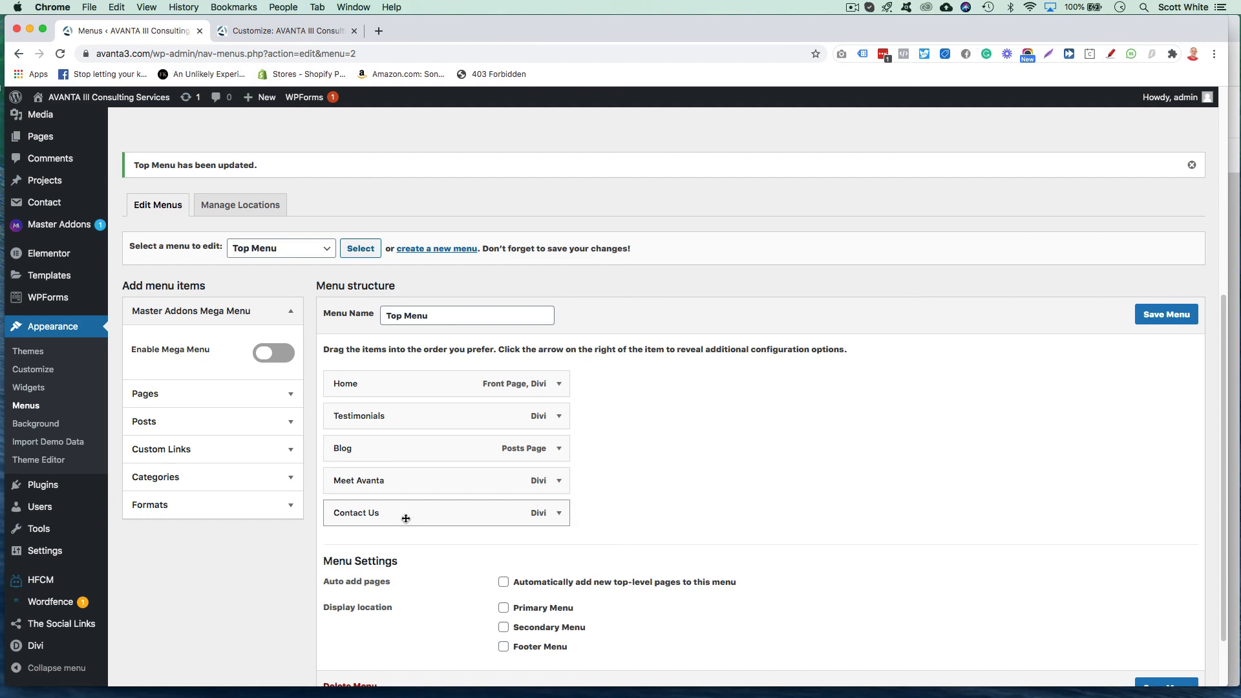
click(1166, 314)
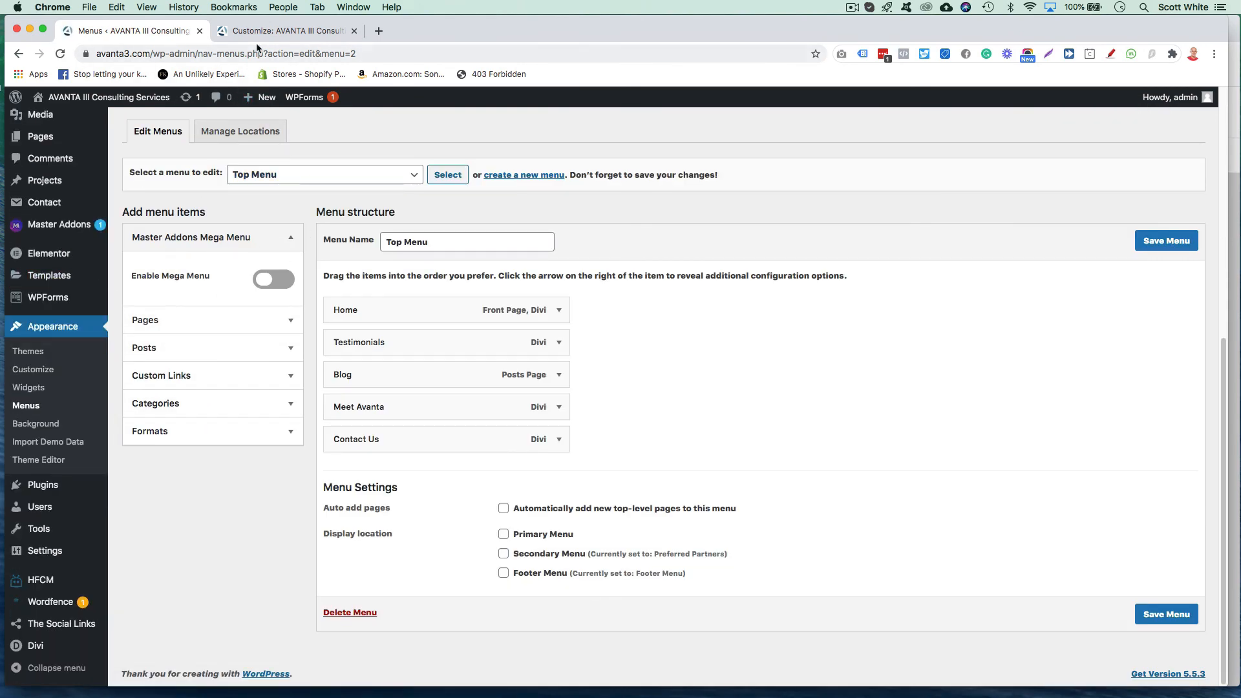
click(286, 30)
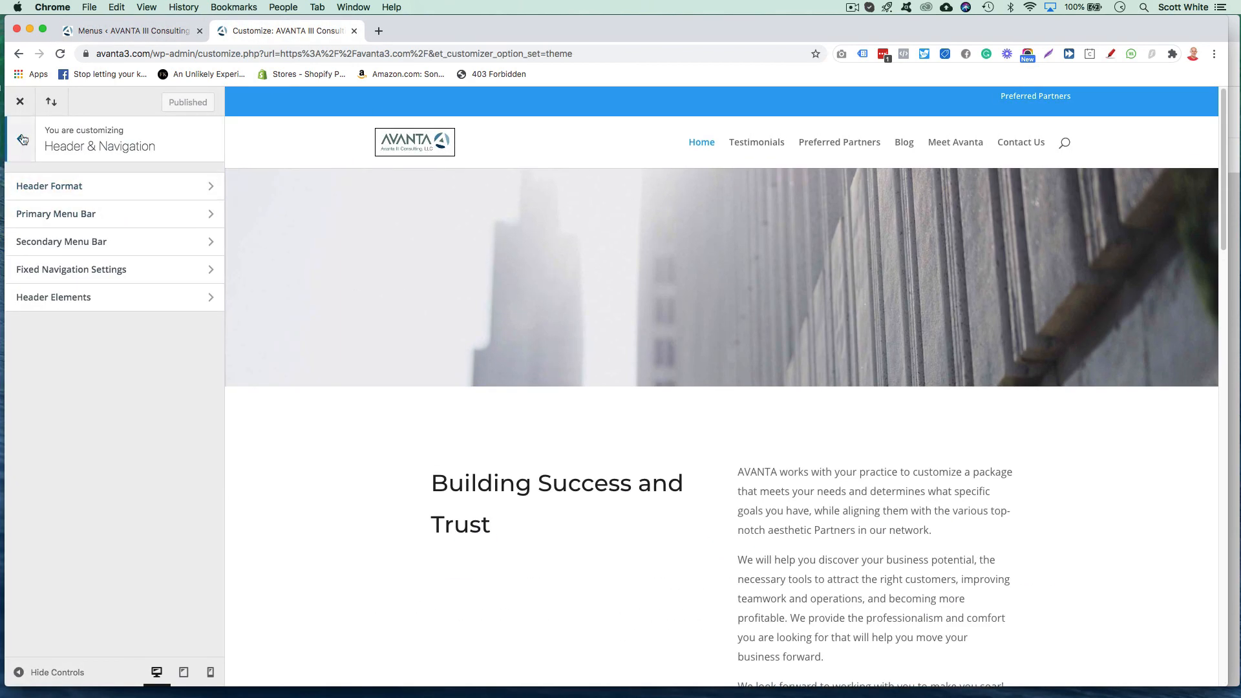
Go back from Header & Navigation to the main Customizer settings and scroll the homepage preview.
click(22, 140)
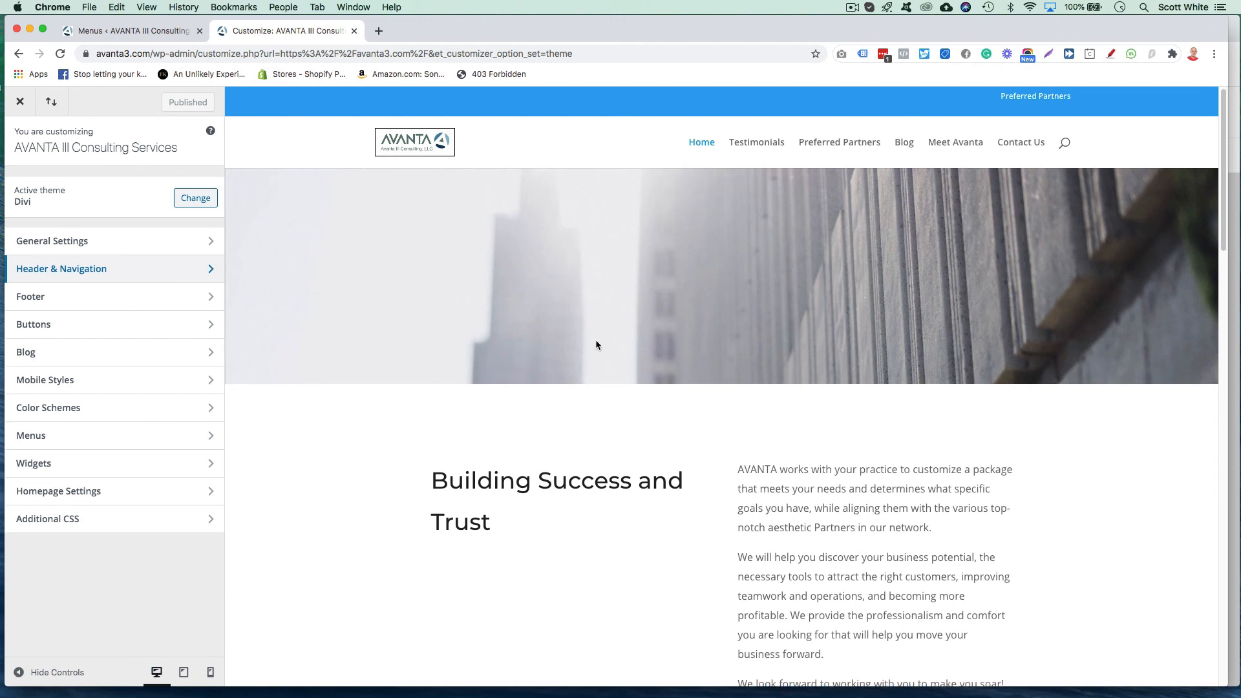
scroll(down, 3)
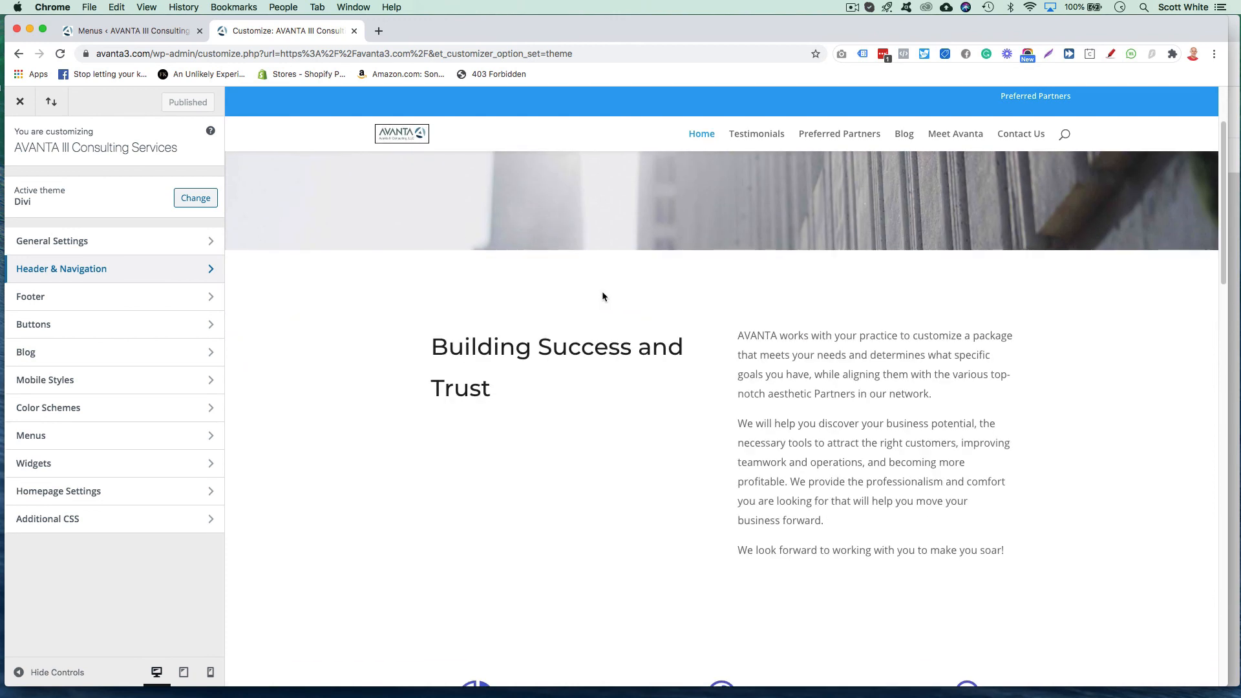
mouse_move(687, 282)
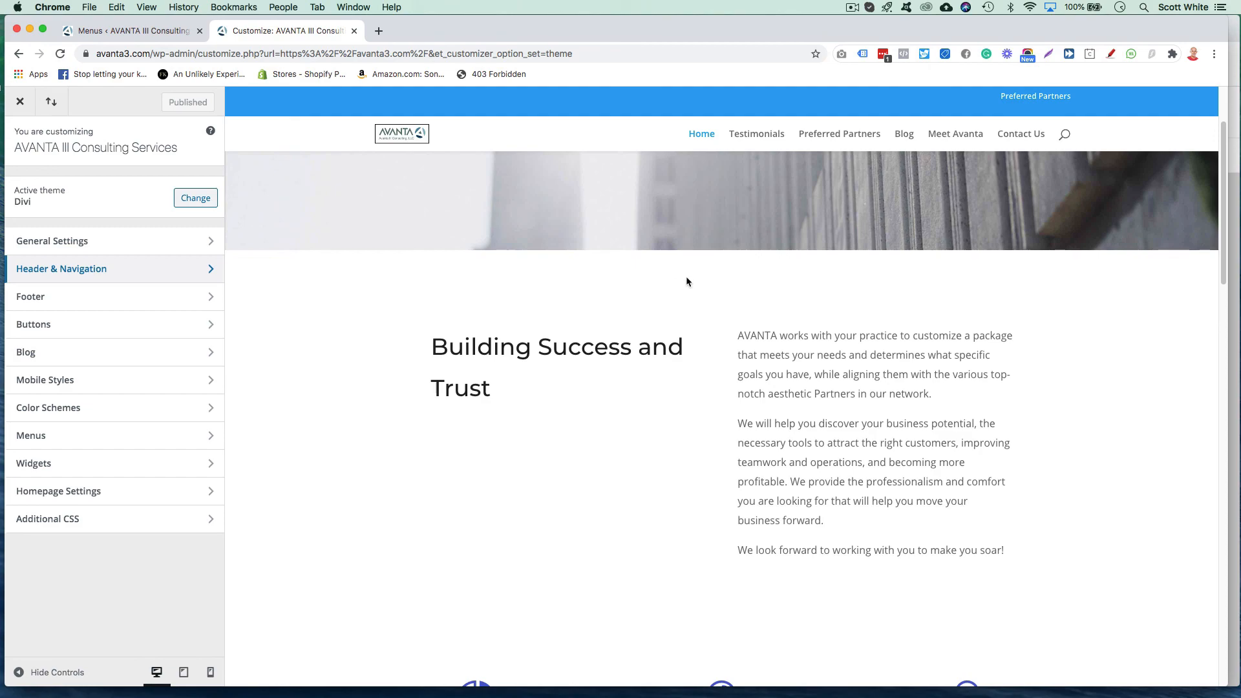